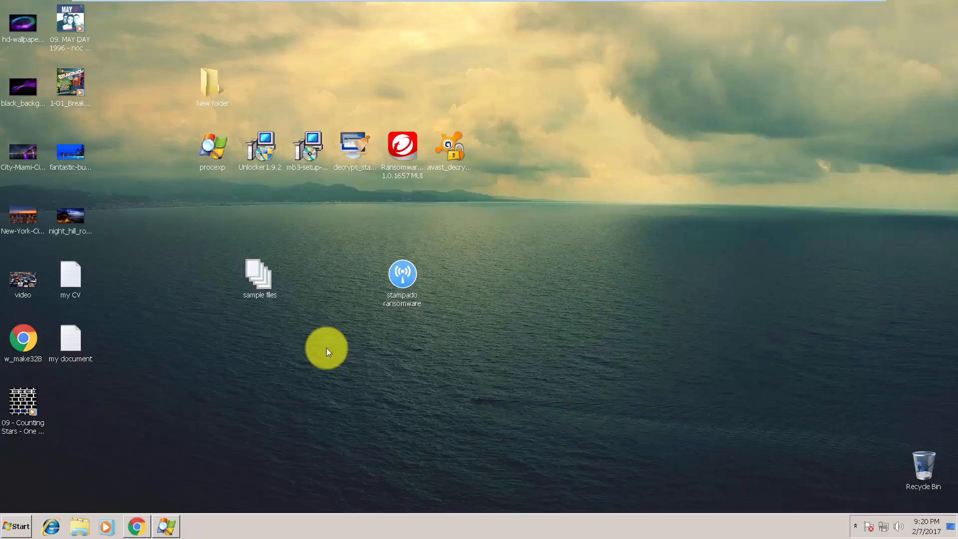
mouse_move(123, 418)
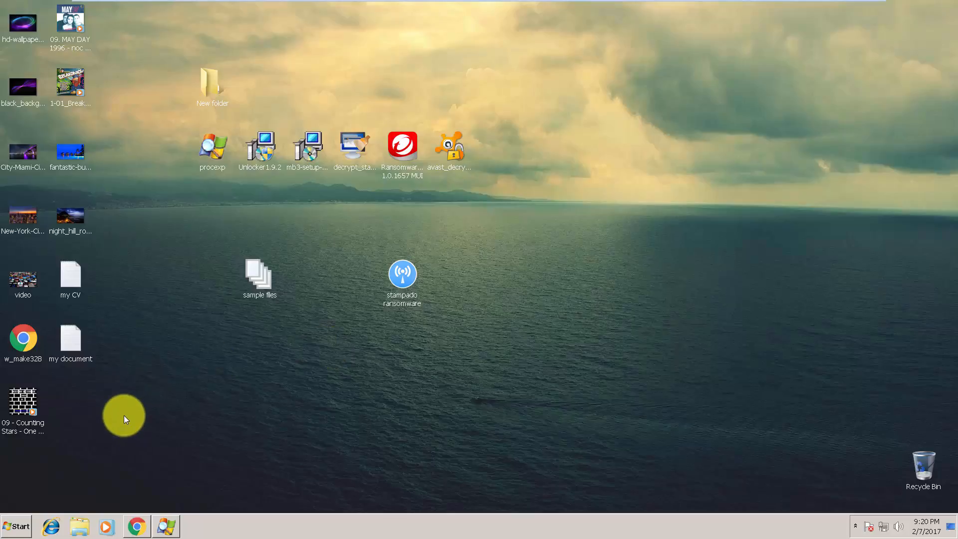
mouse_move(186, 152)
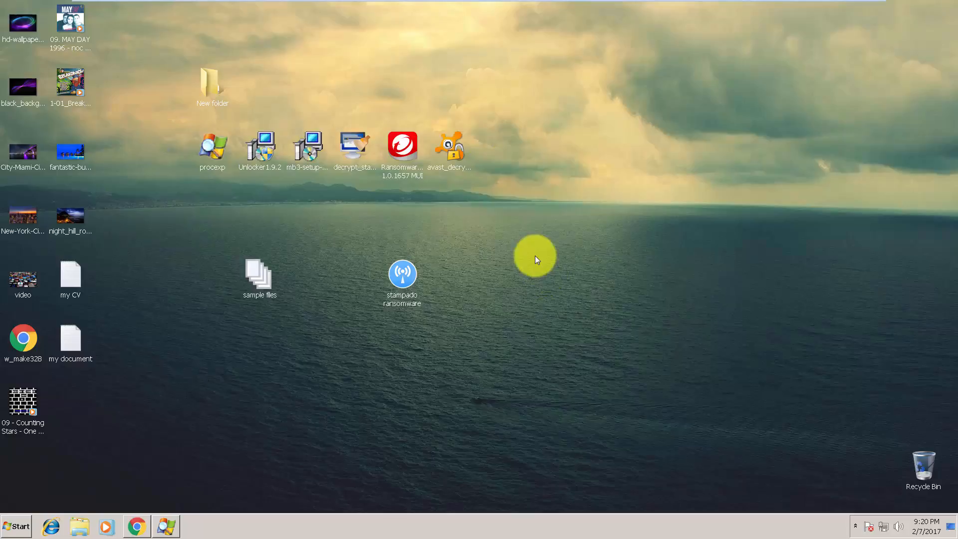
mouse_move(437, 282)
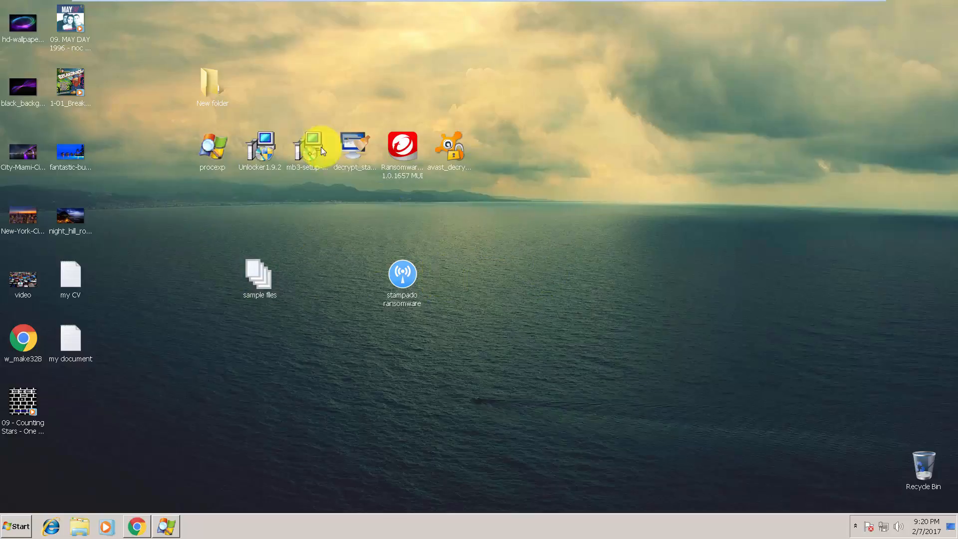
mouse_move(219, 251)
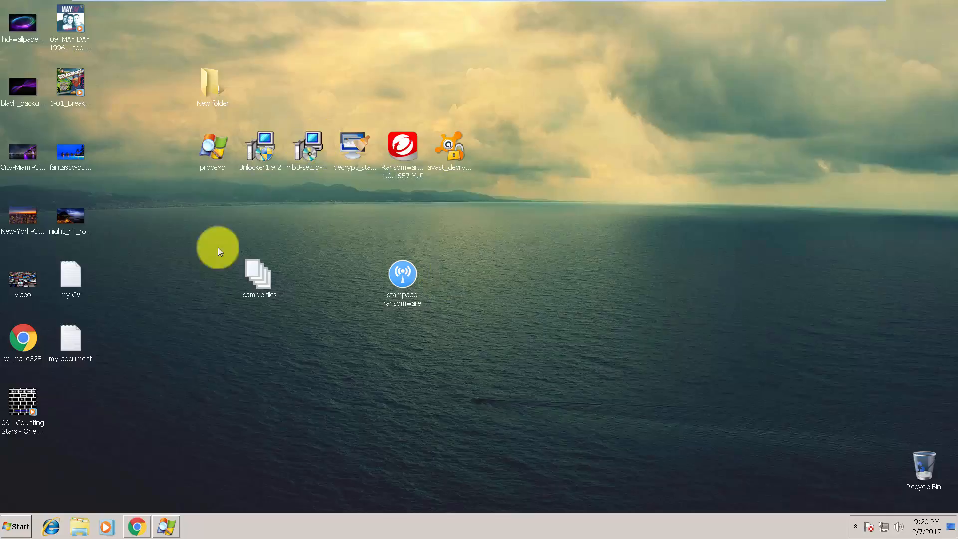
mouse_move(256, 276)
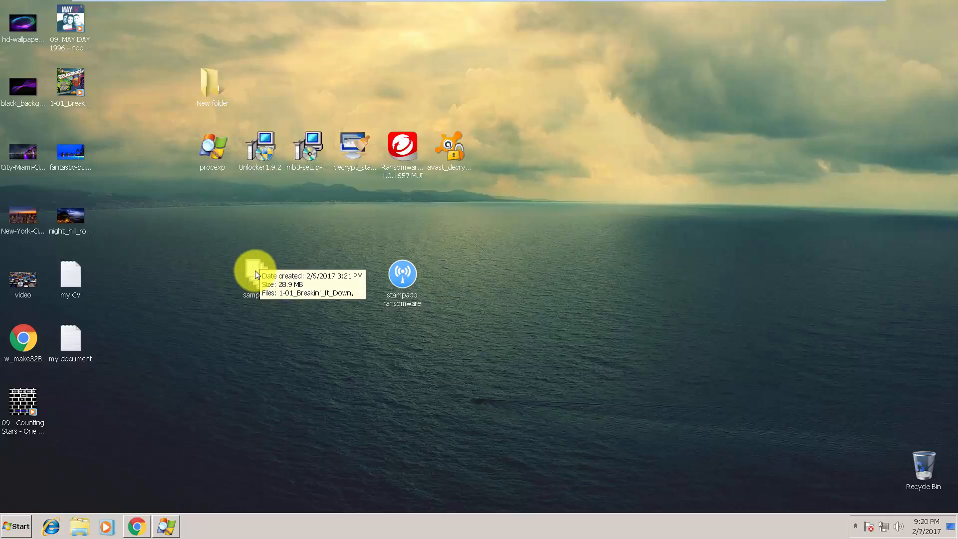
Glance at the sample files folder, then scroll through VirusTotal's 42/56 detection table for stampado ransom.exe
double_click(251, 272)
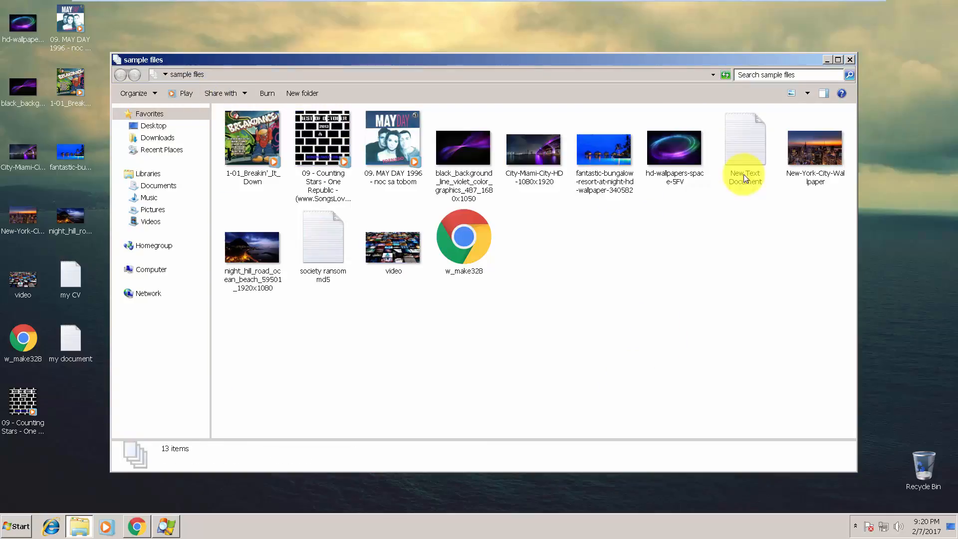
mouse_move(94, 253)
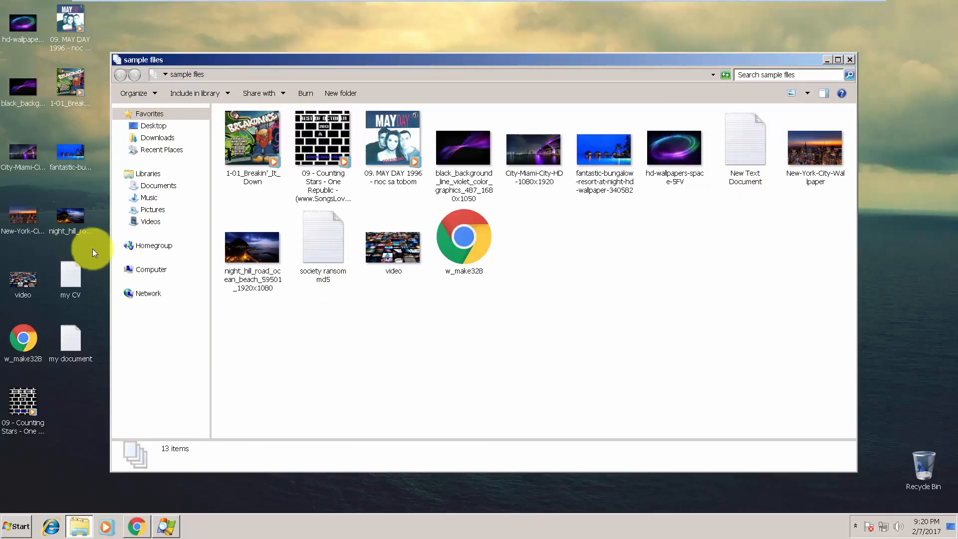
mouse_move(665, 236)
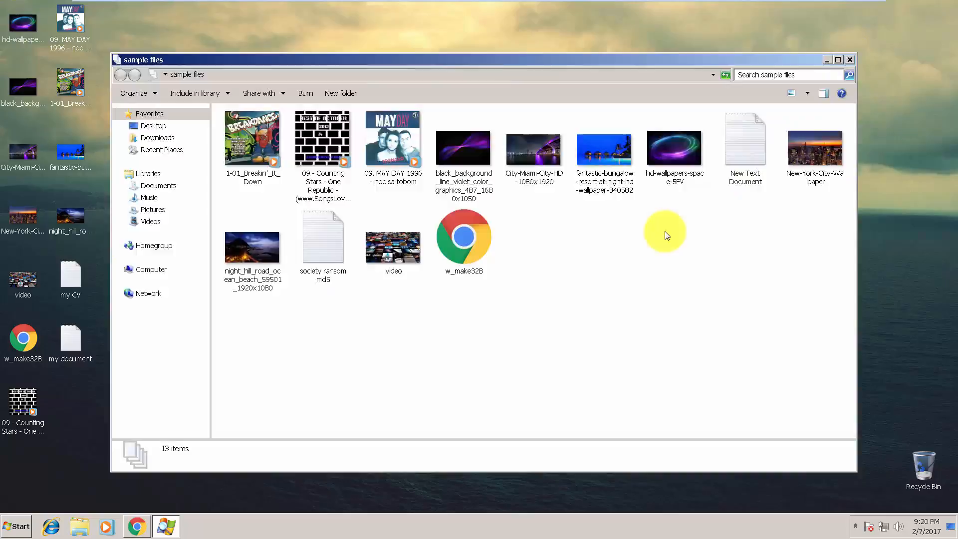
left_click(826, 59)
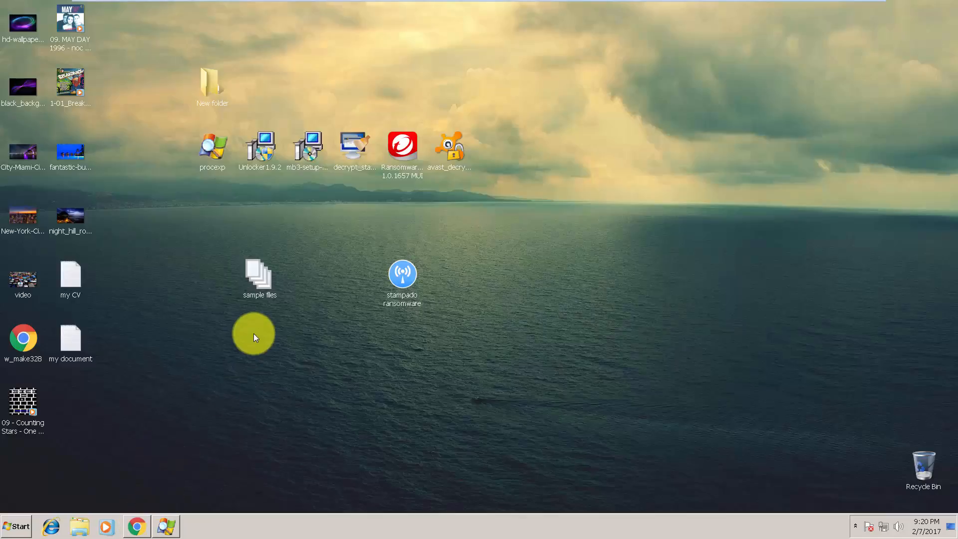
mouse_move(504, 233)
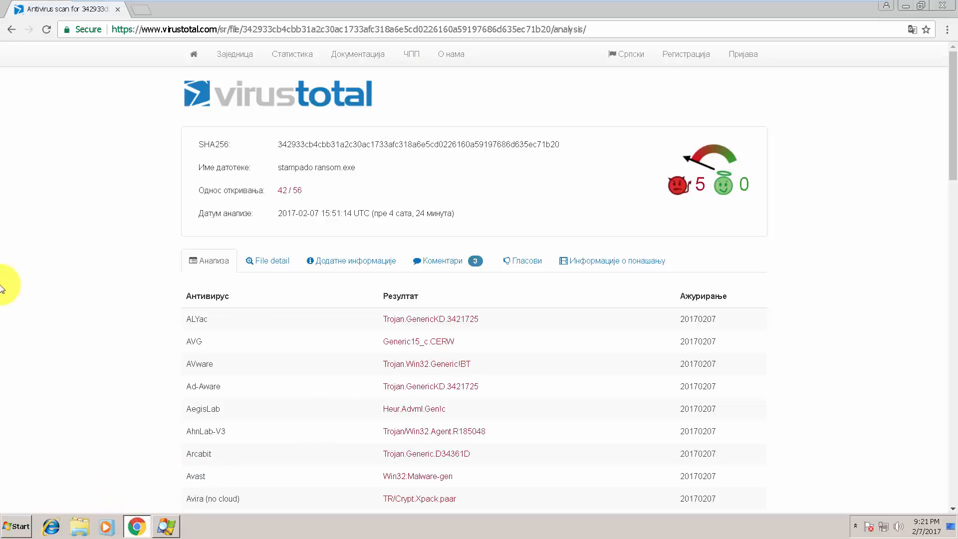
scroll("down", 3)
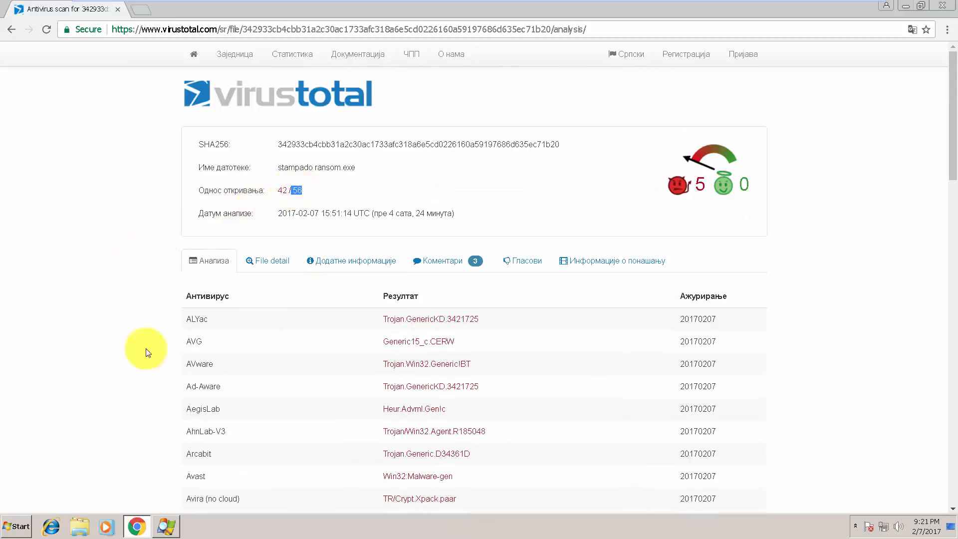
scroll("down", 3)
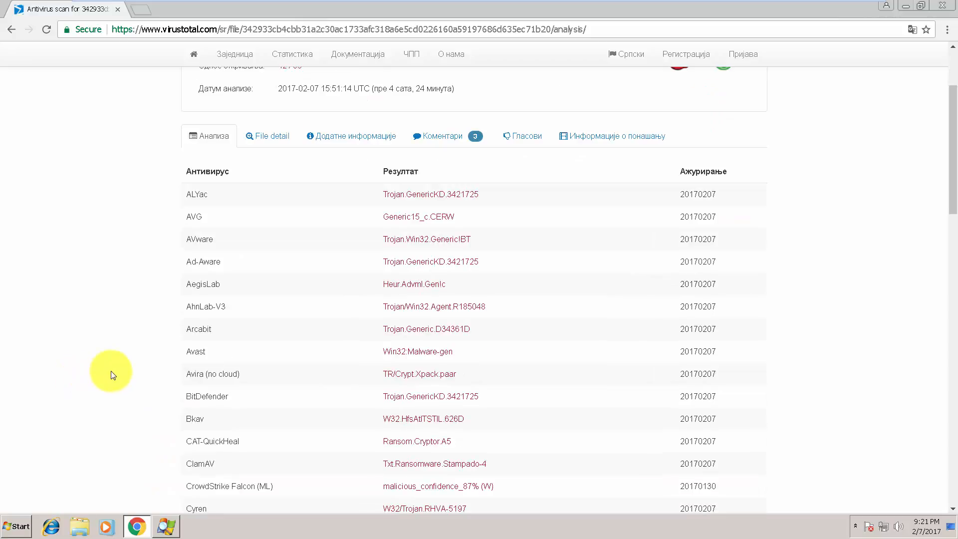
scroll("down", 3)
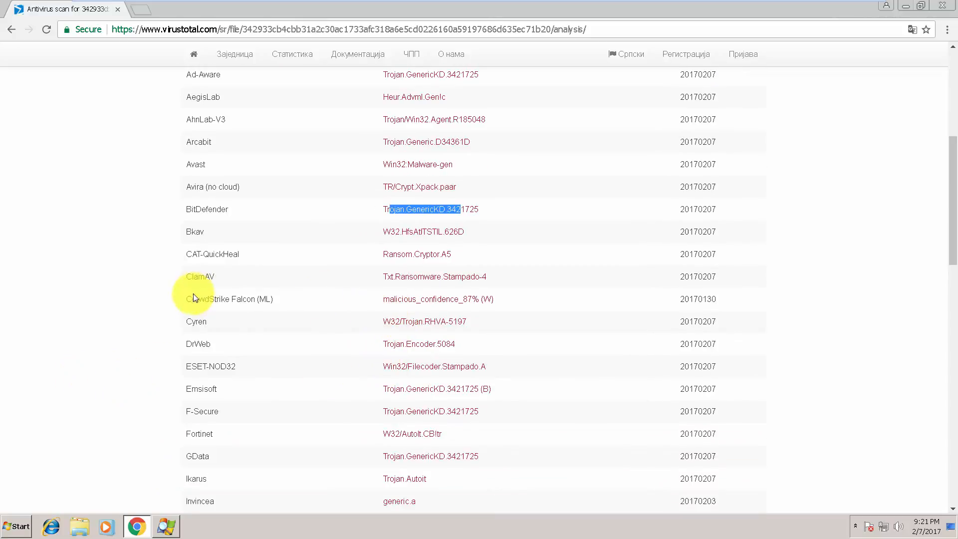
scroll("down", 3)
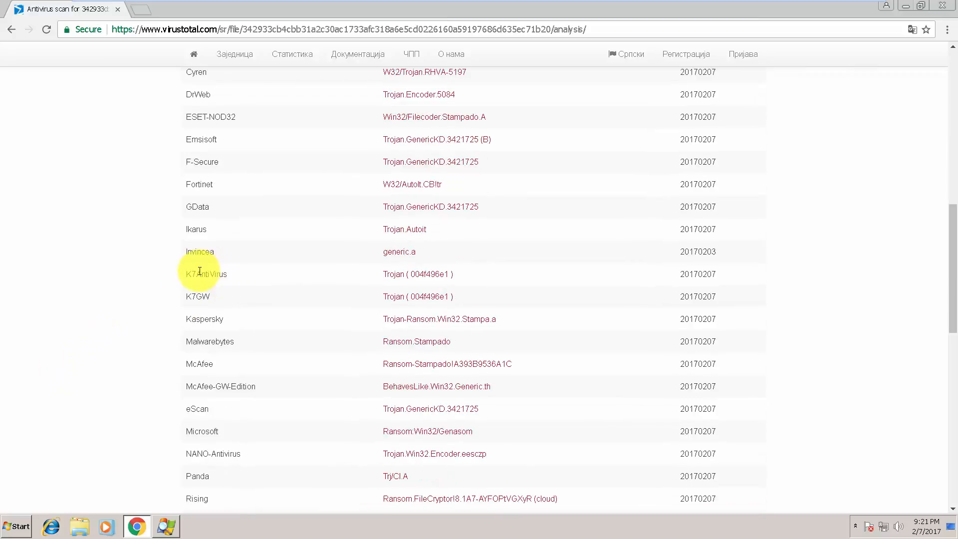
scroll("down", 3)
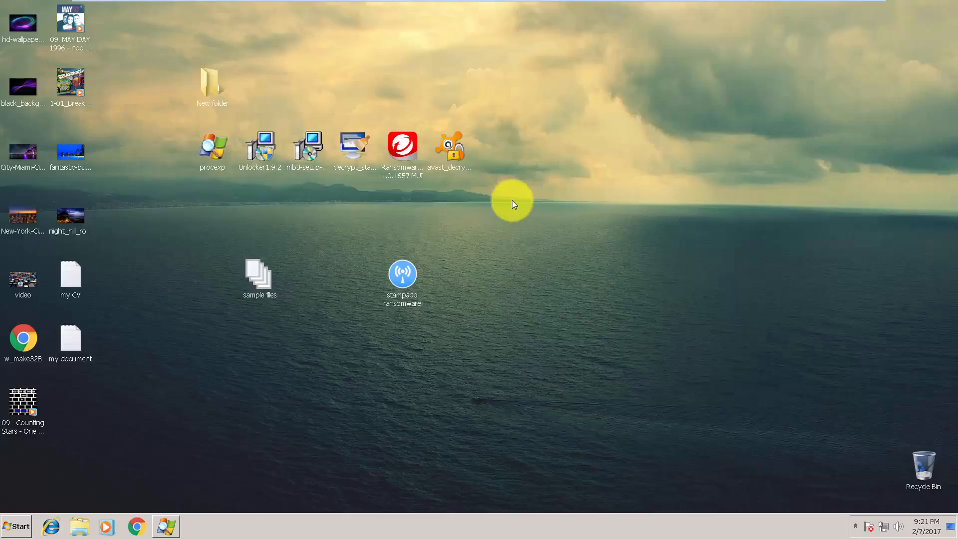
Launch Process Explorer and run the stampado ransomware sample as administrator, watching scvhost.exe appear
left_click(212, 146)
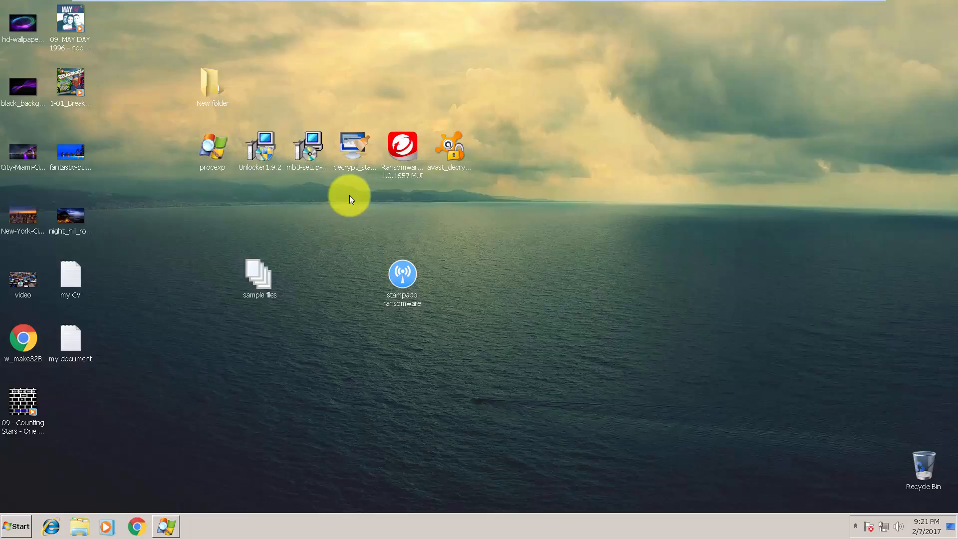
double_click(211, 147)
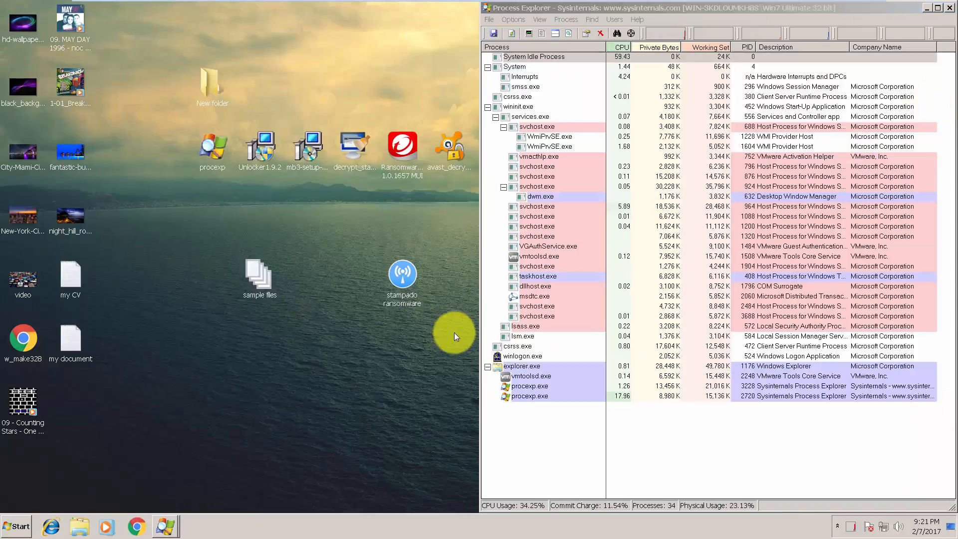
right_click(401, 278)
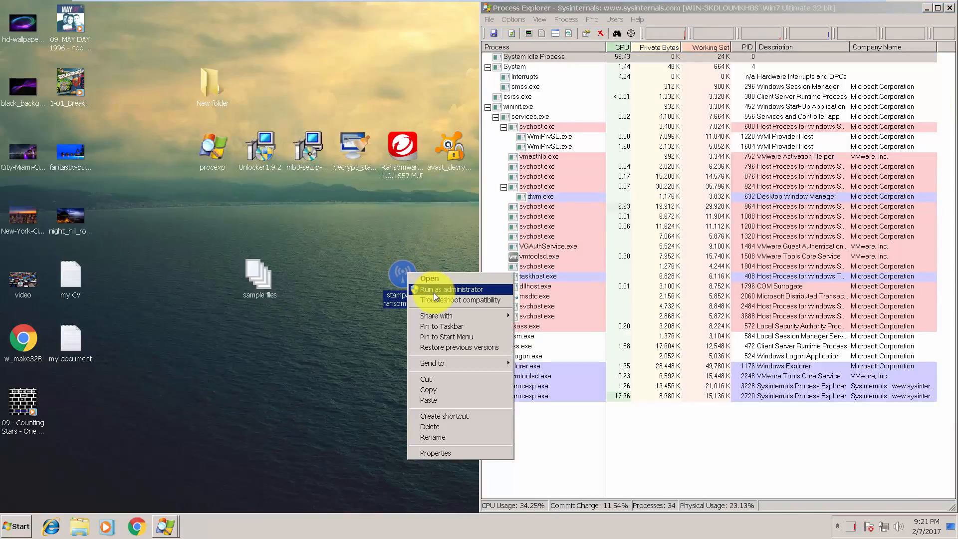
left_click(445, 290)
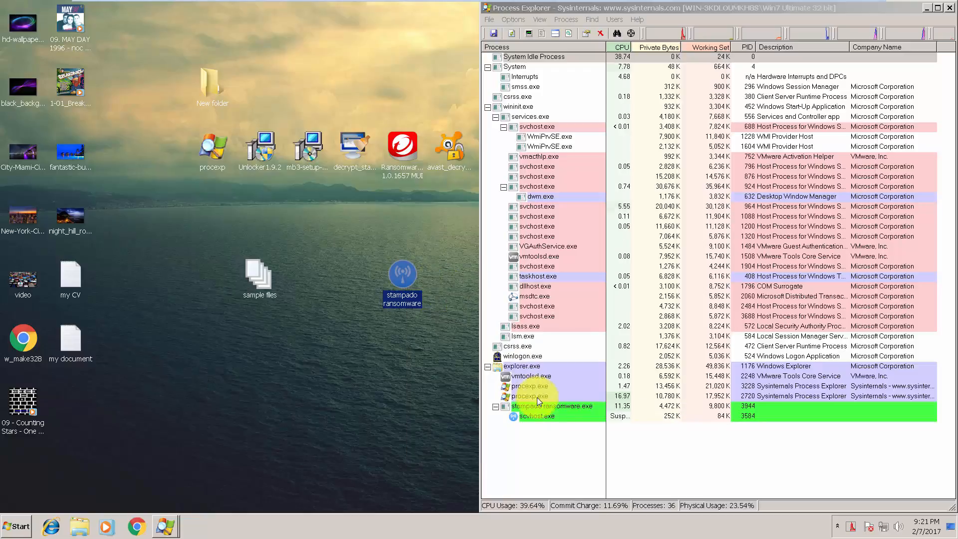
left_click(537, 416)
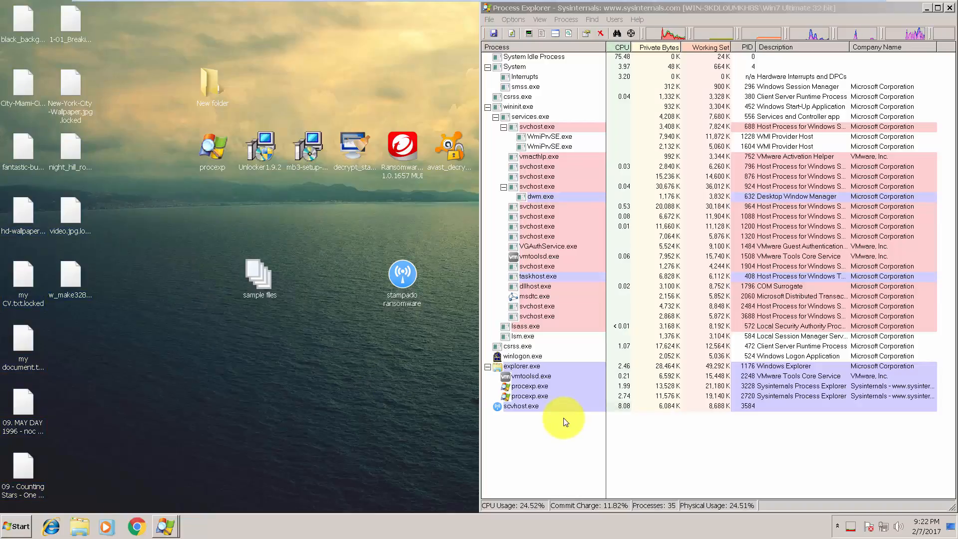
Select the suspicious scvhost.exe process and bring up its details
left_click(544, 406)
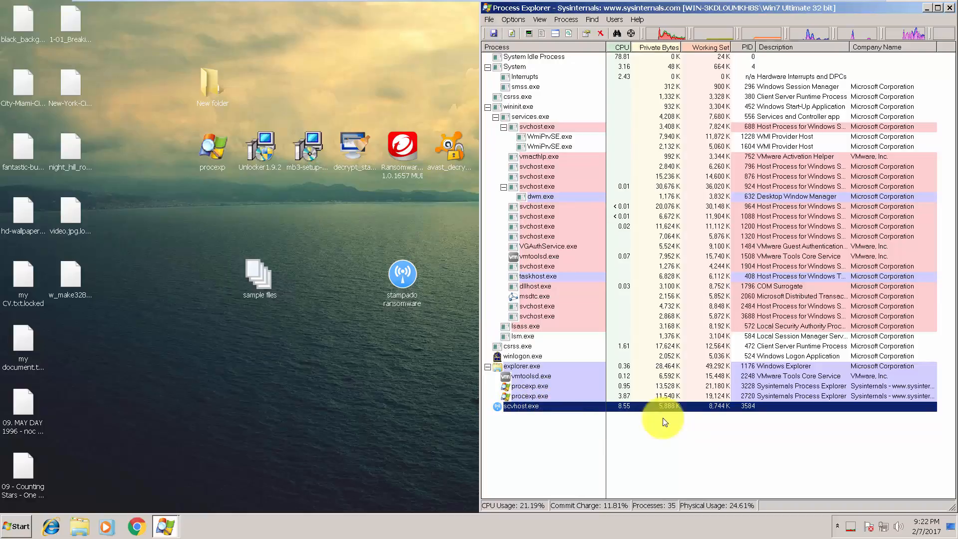
double_click(402, 273)
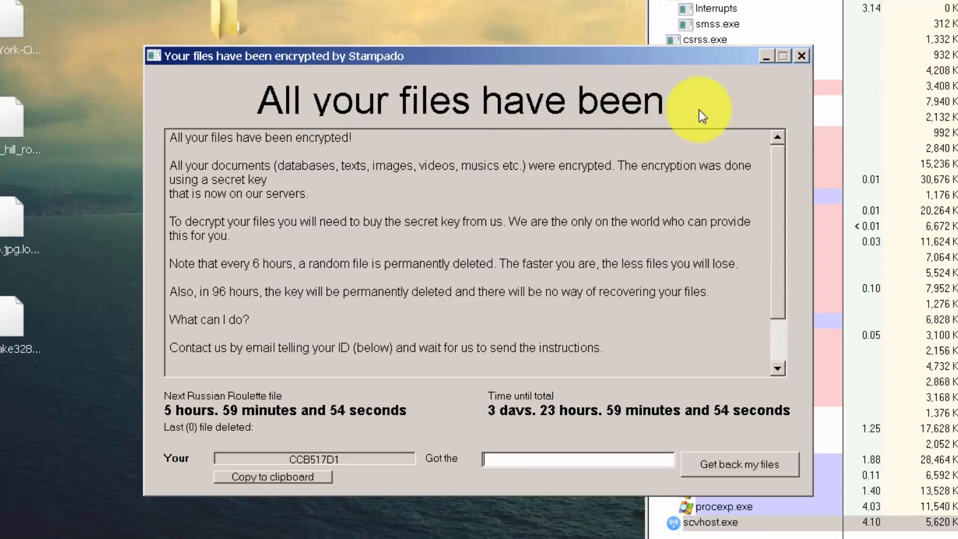
mouse_move(682, 142)
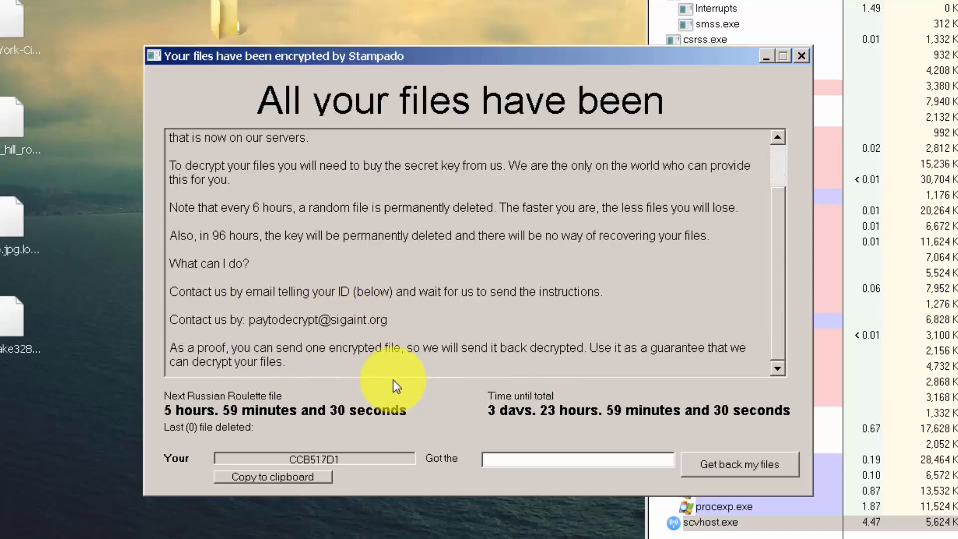
left_click_drag(394, 385, 470, 349)
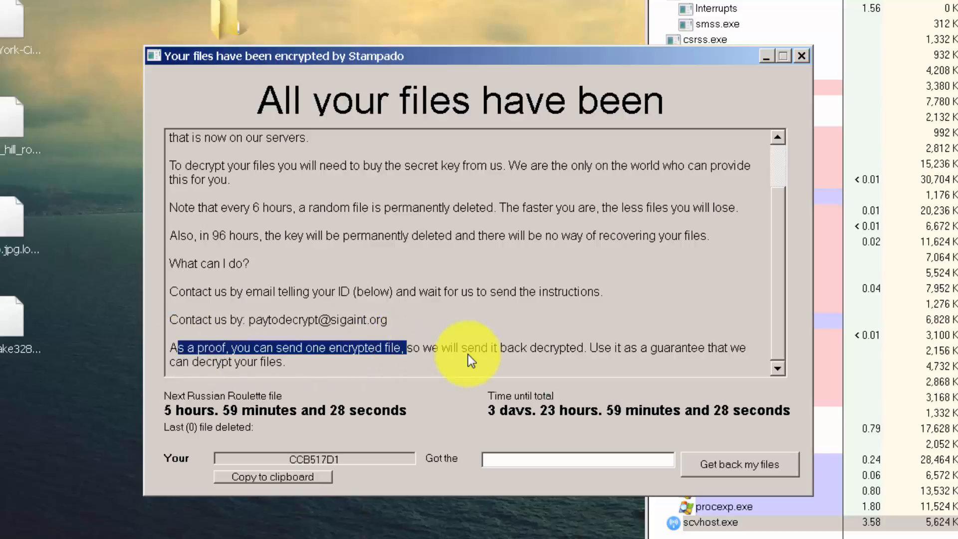
mouse_move(562, 362)
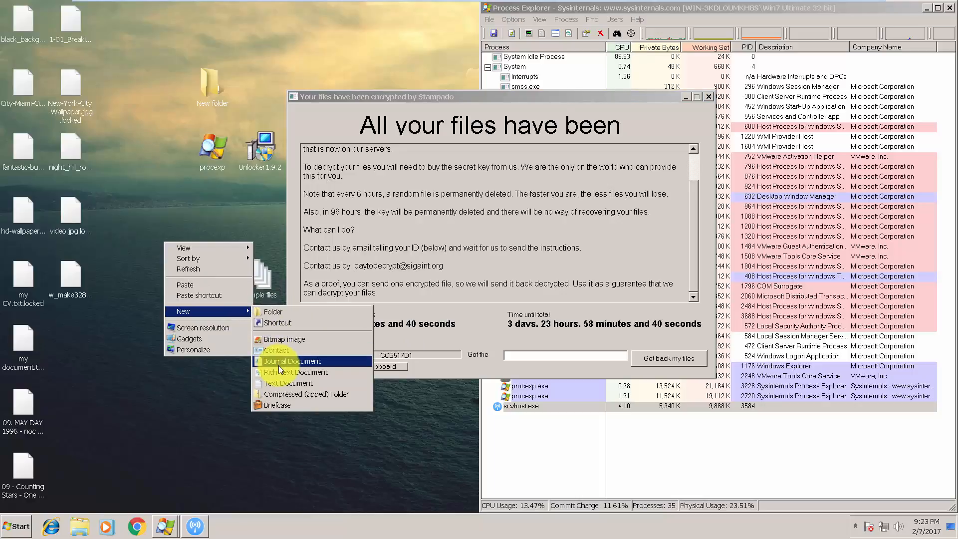
Create a desktop text document named 'personal' and open it in Notepad
left_click(288, 382)
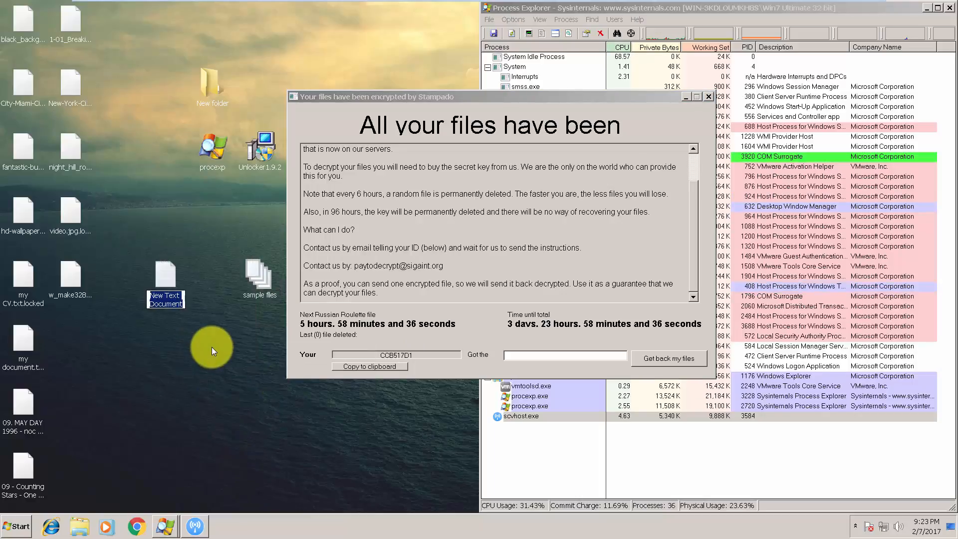
type("persona")
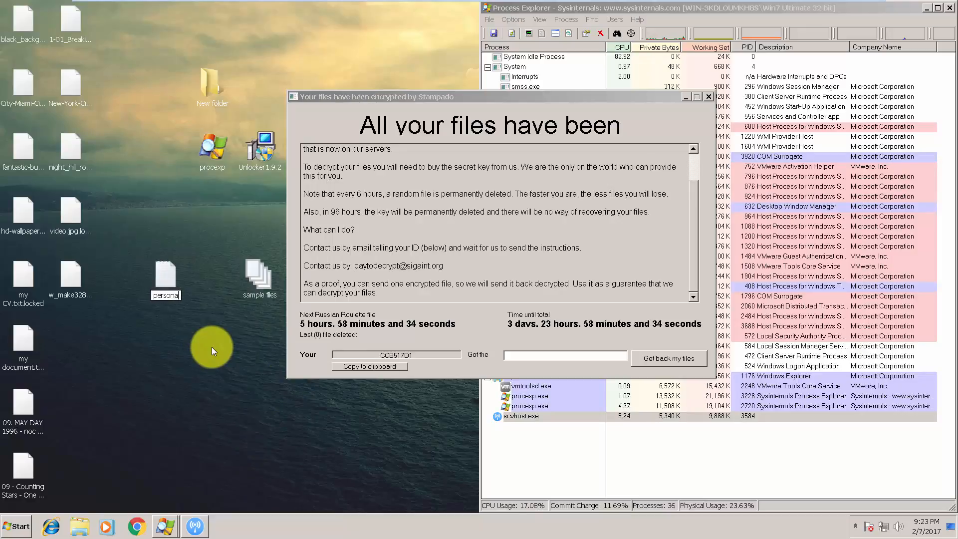
left_click(164, 275)
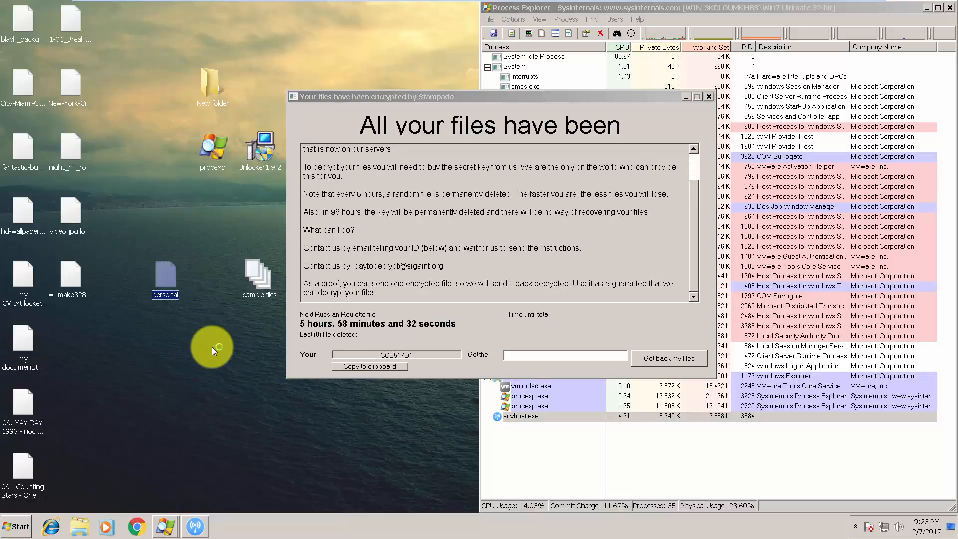
double_click(164, 276)
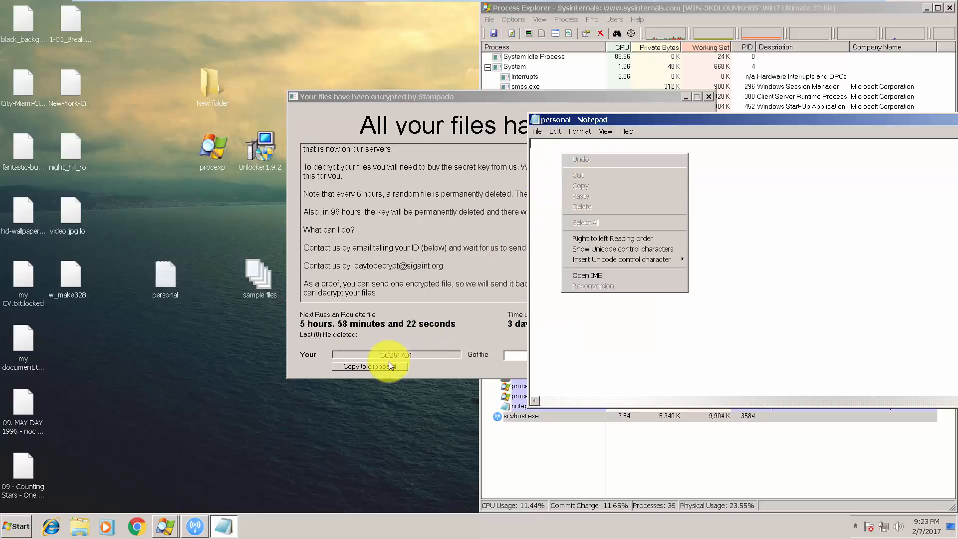
left_click(641, 174)
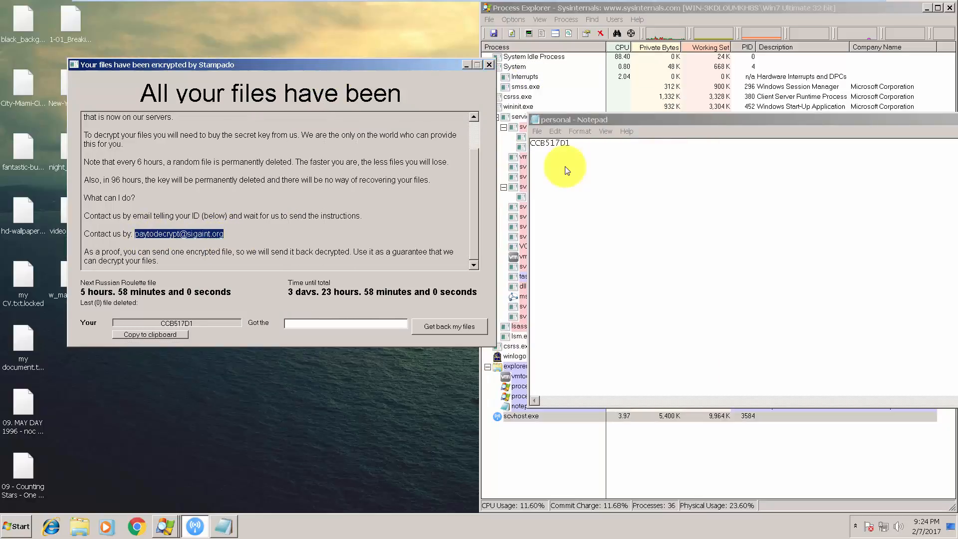
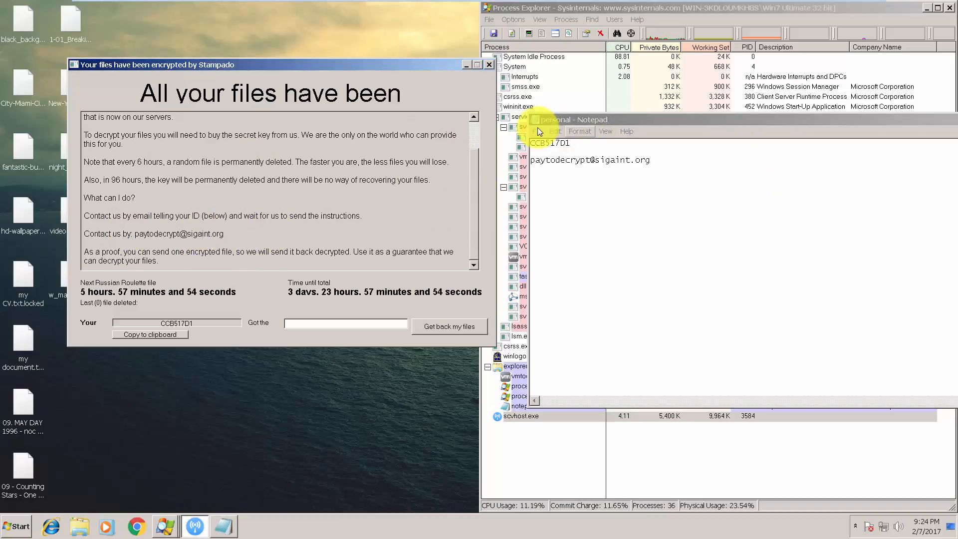
left_click(537, 131)
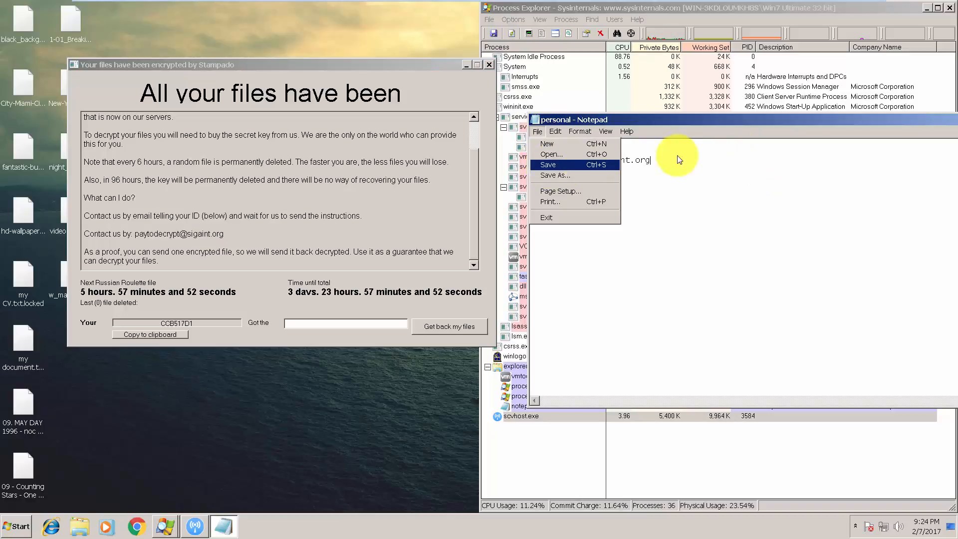
left_click(547, 165)
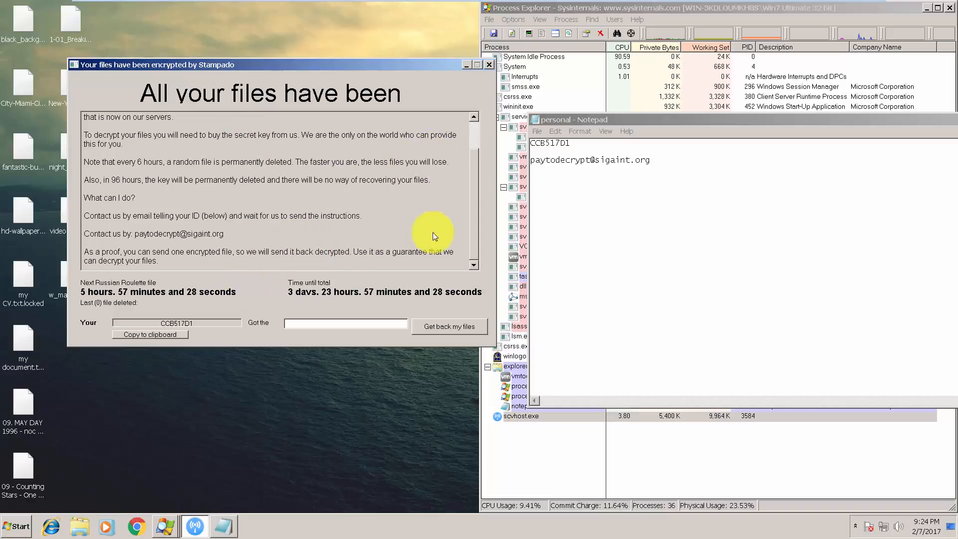
left_click(575, 119)
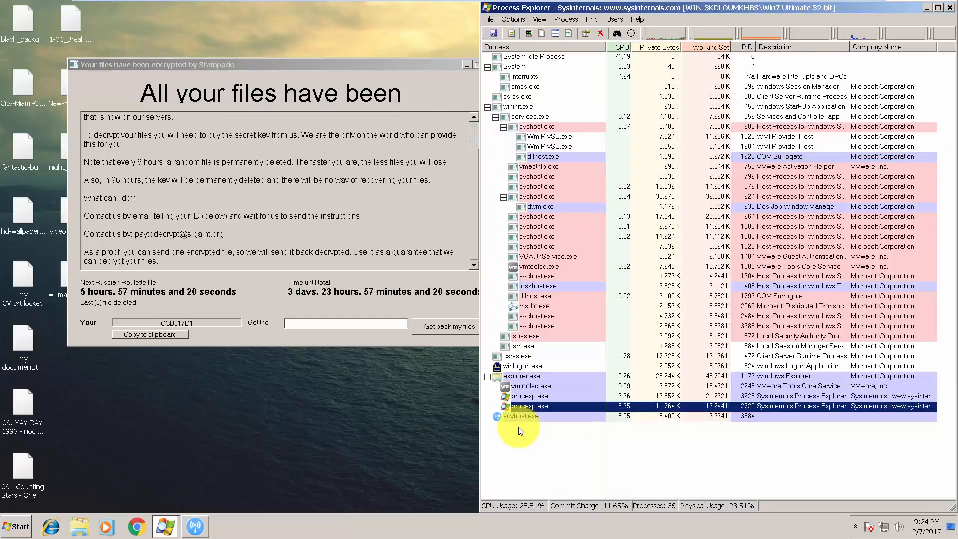
mouse_move(570, 423)
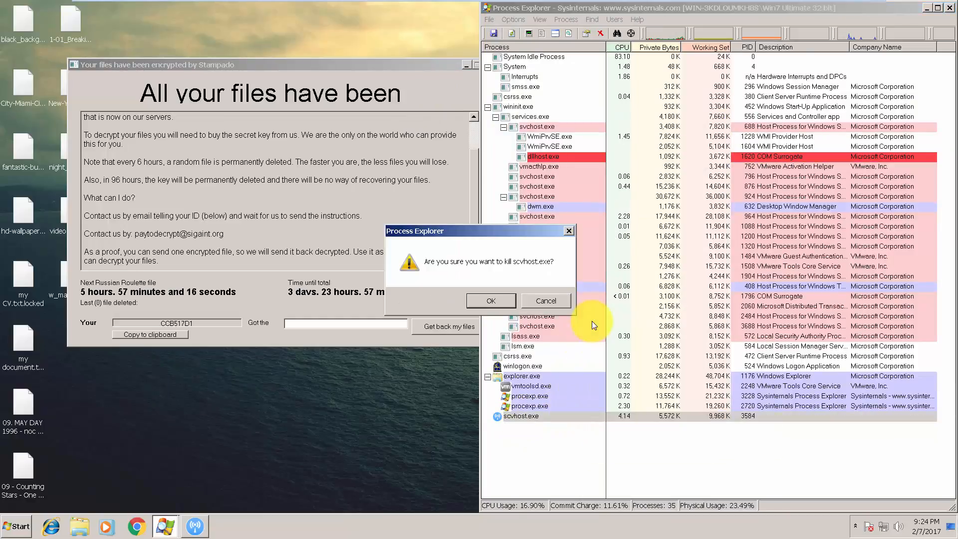
Confirm killing scvhost.exe in Process Explorer and bring up the taskbar menu for Task Manager
left_click(491, 300)
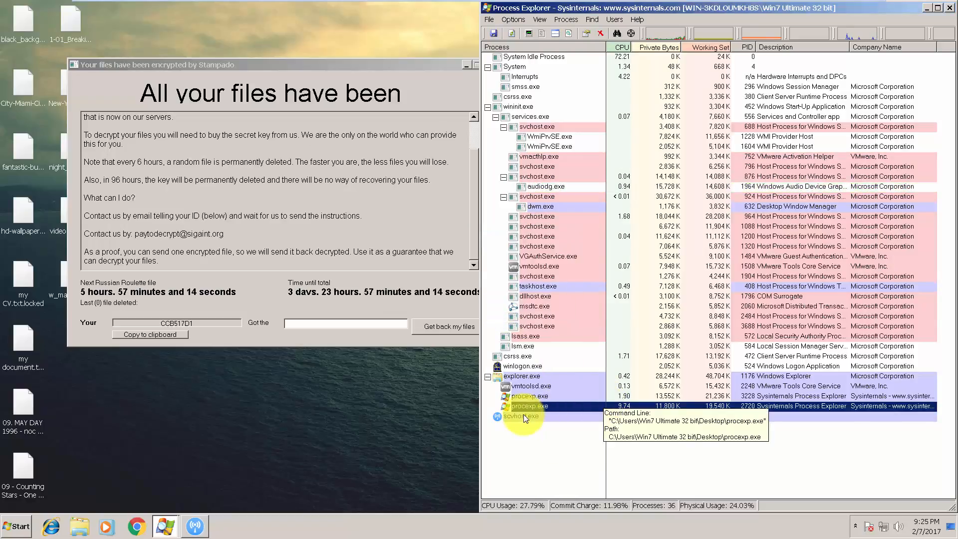
right_click(522, 415)
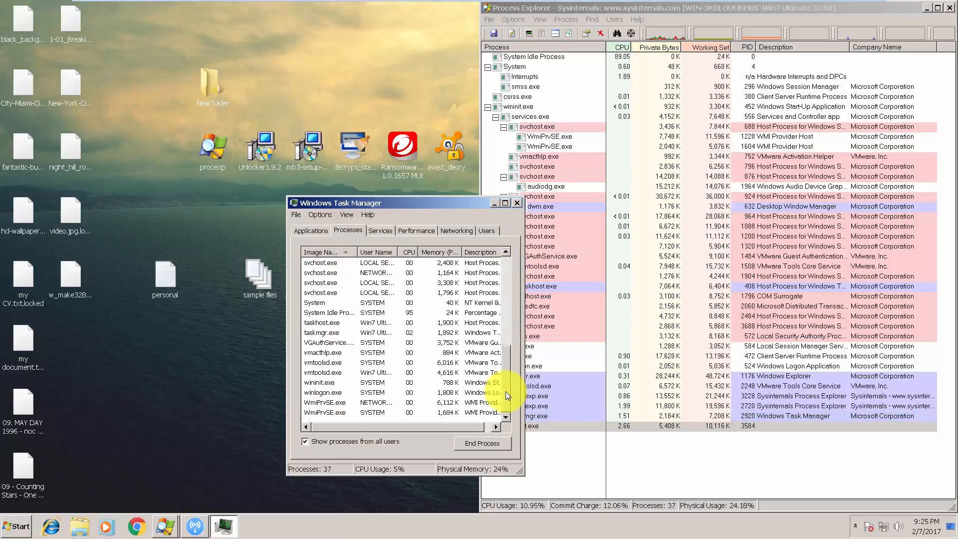
From Task Manager's Processes tab, open the file location of scvhost.exe (the Roaming folder)
left_click(335, 392)
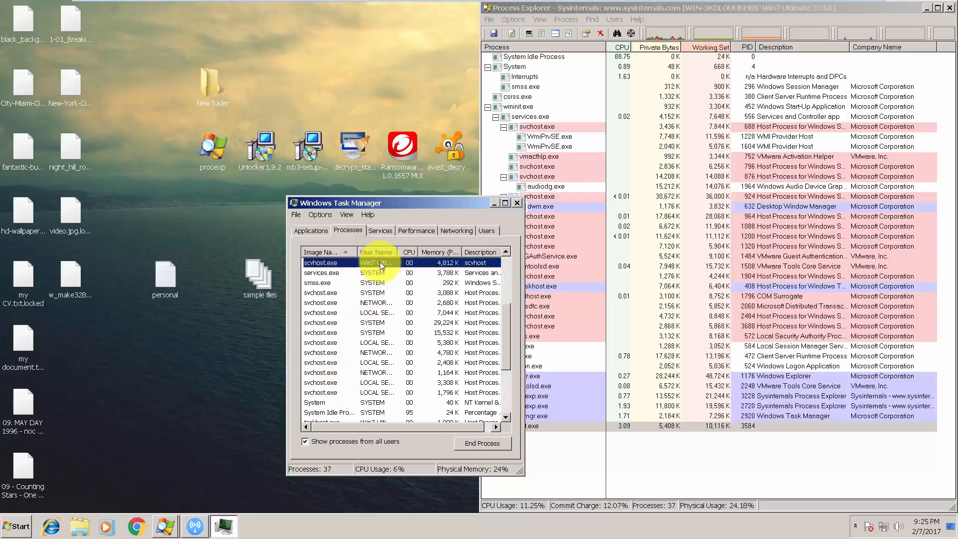
right_click(335, 263)
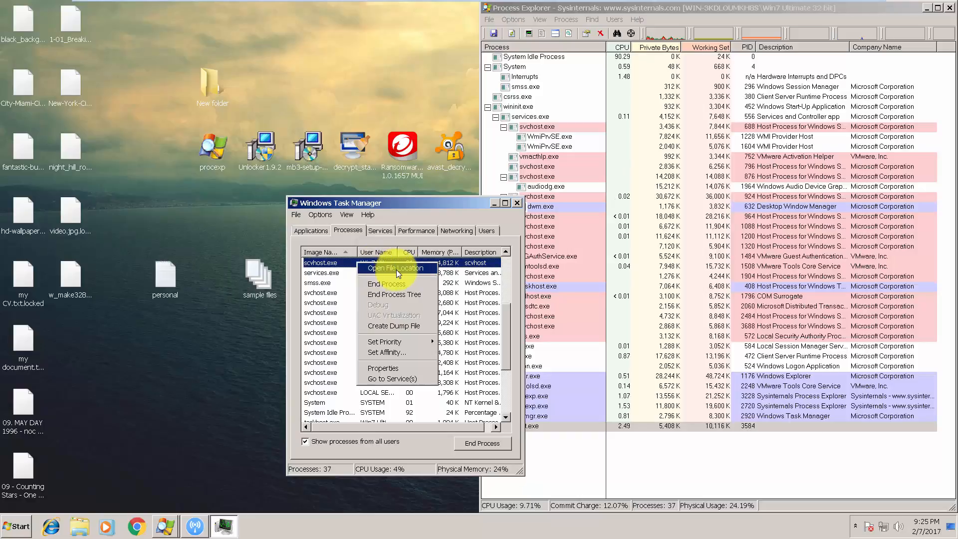
left_click(389, 268)
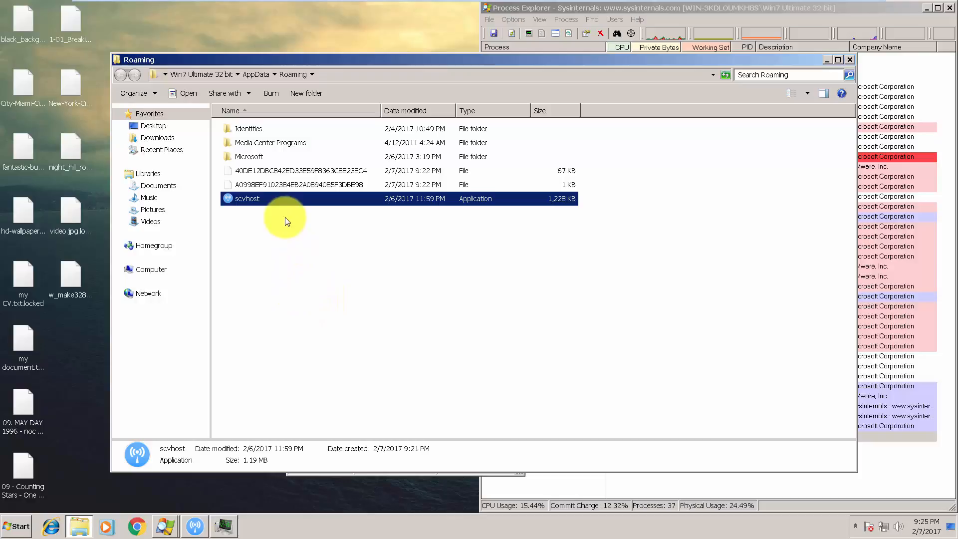
Attempt a permanent delete of the scvhost file and dismiss the File In Use error
key("Delete")
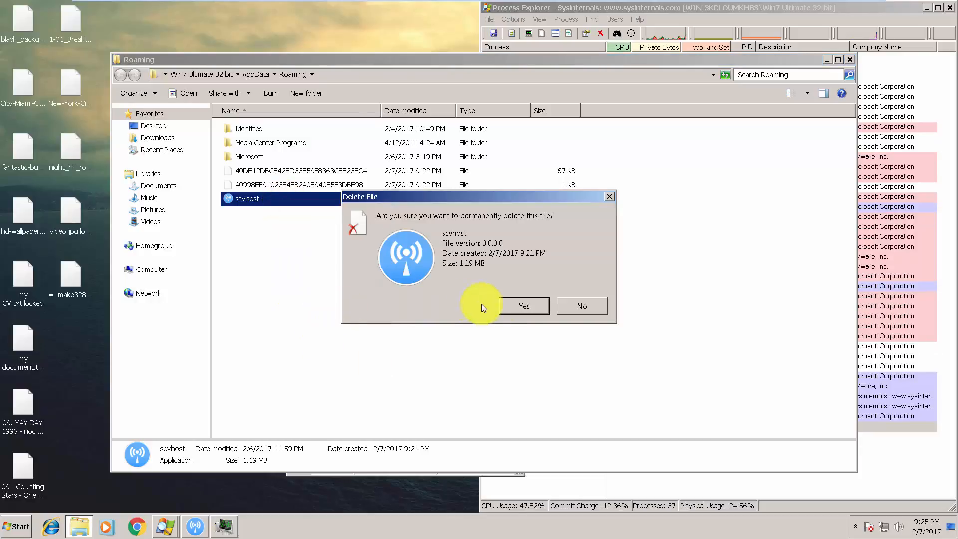
left_click(524, 305)
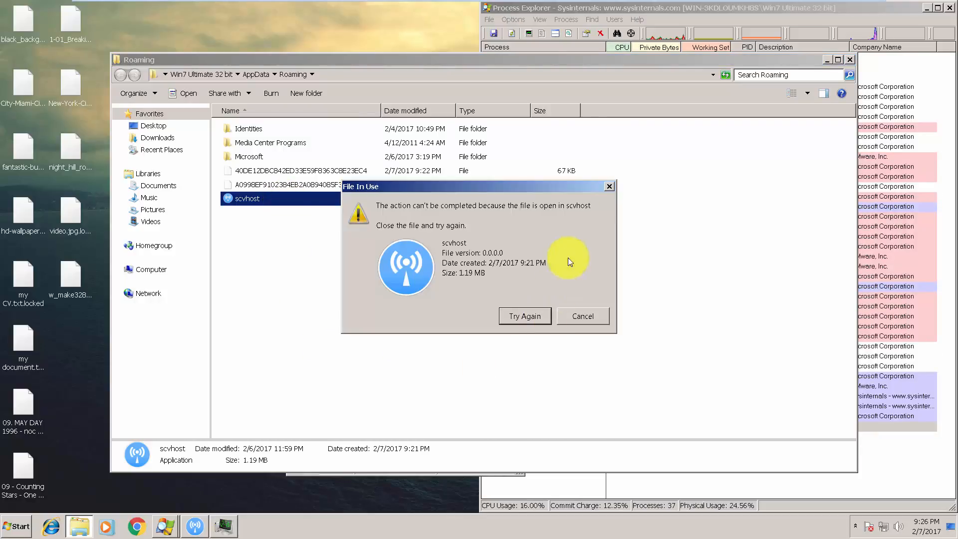
left_click(582, 316)
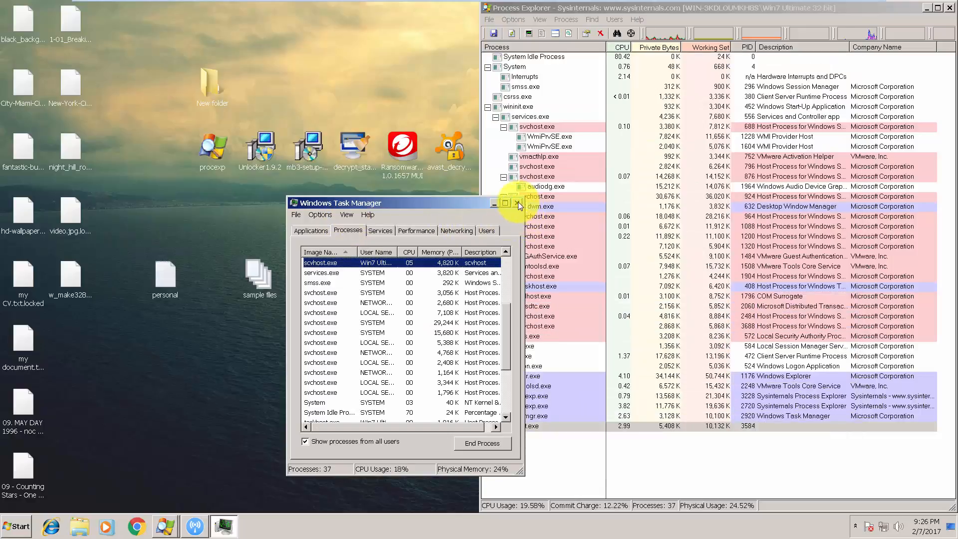
Close Task Manager and install Unlocker 1.9.2 in English with the Delta toolbar into the default folder
left_click(518, 202)
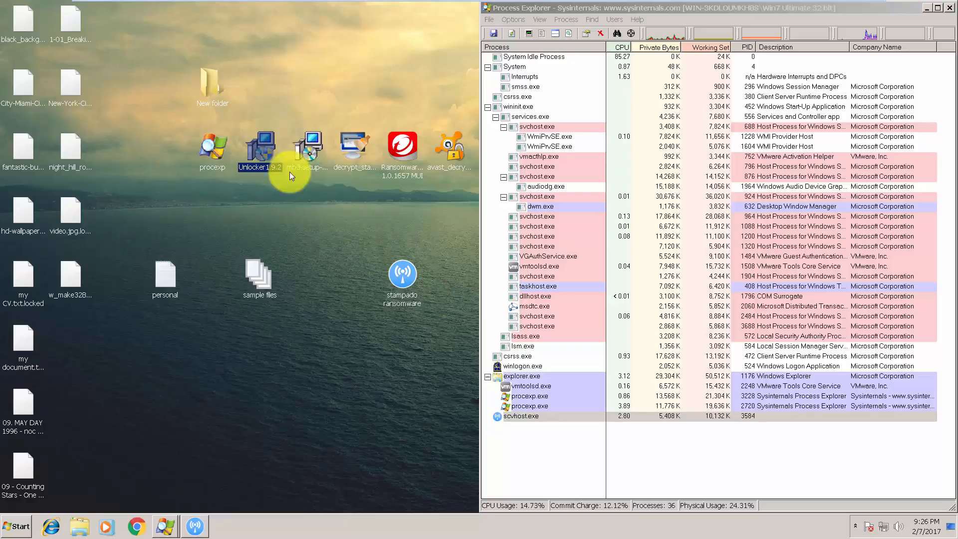
double_click(259, 146)
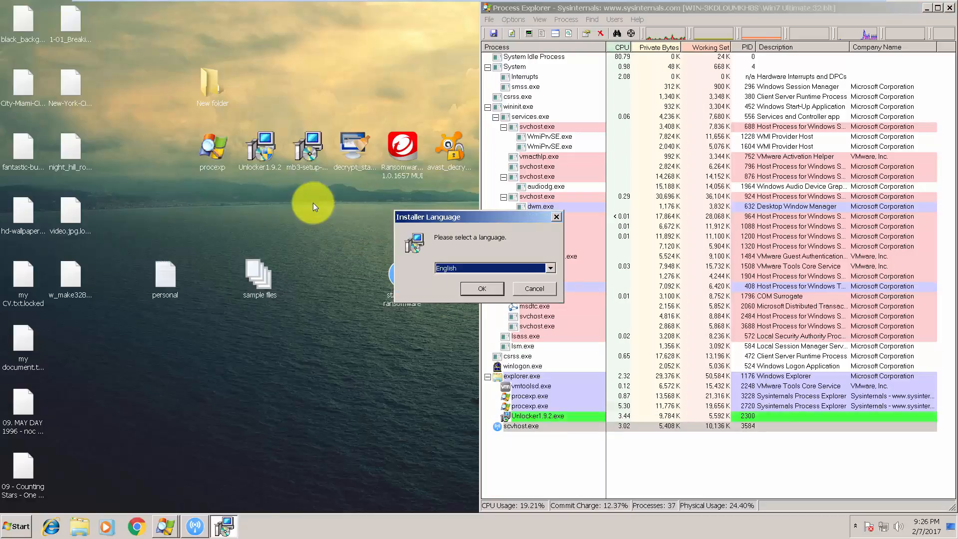
left_click(481, 288)
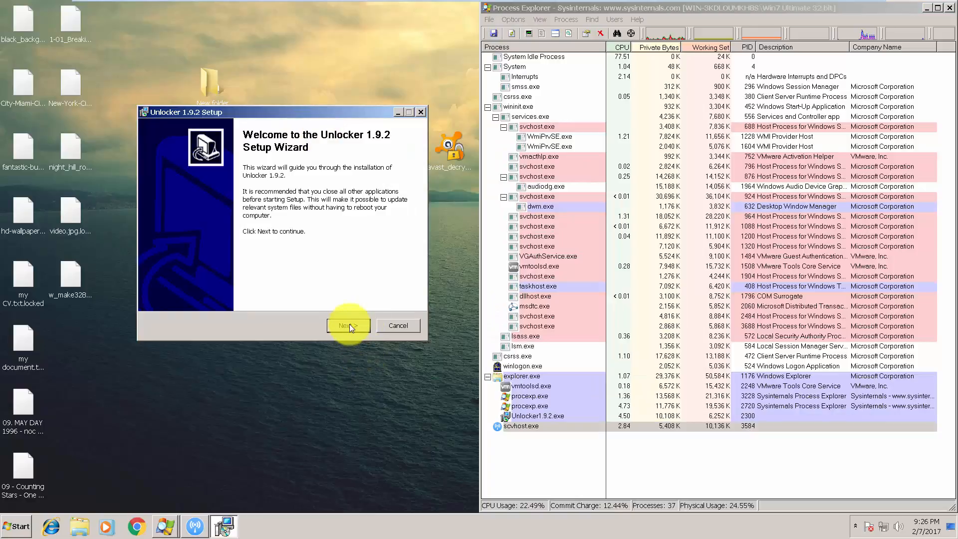
left_click(347, 325)
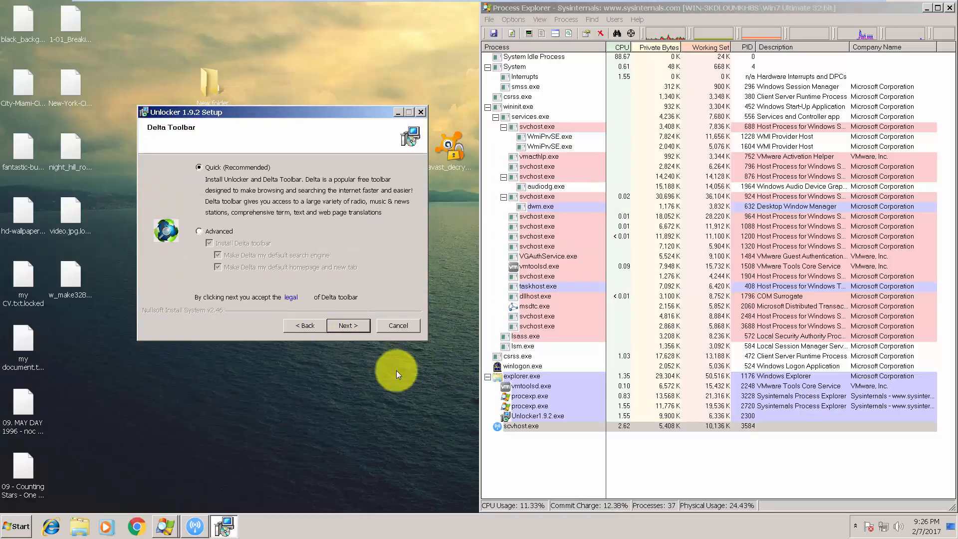
left_click(347, 326)
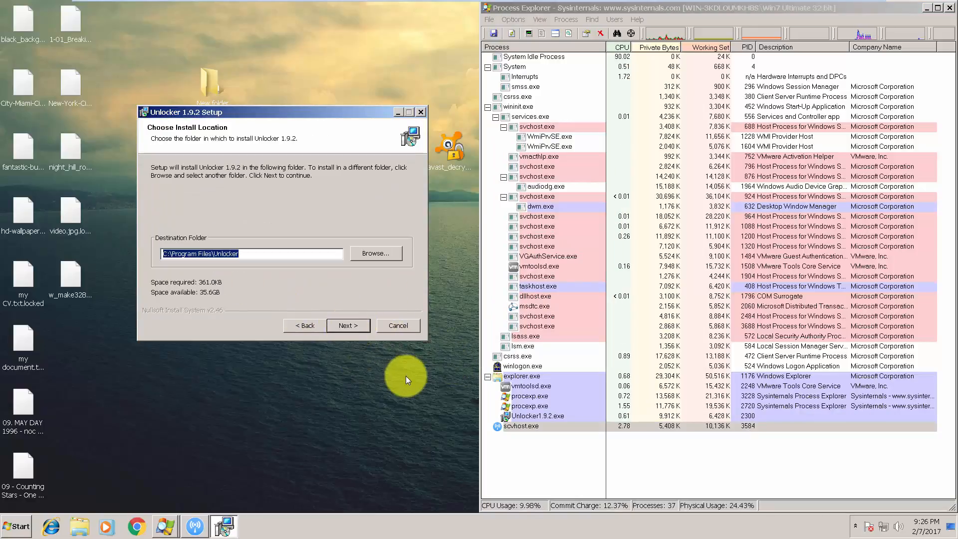
left_click(347, 325)
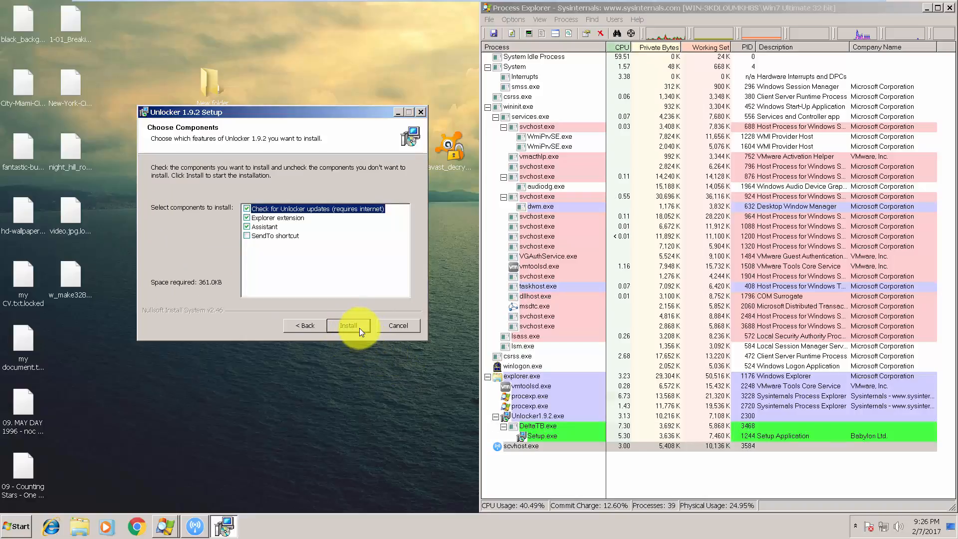
left_click(348, 326)
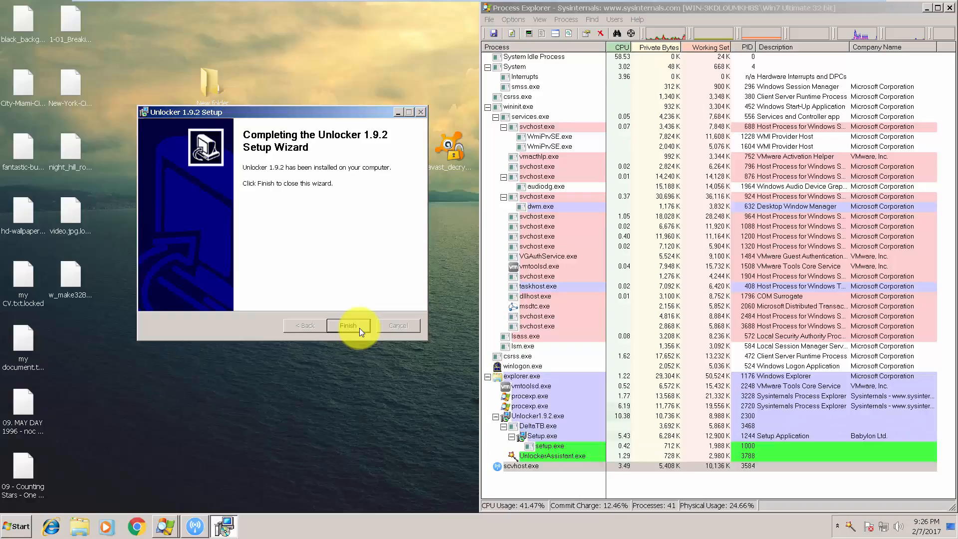
left_click(347, 325)
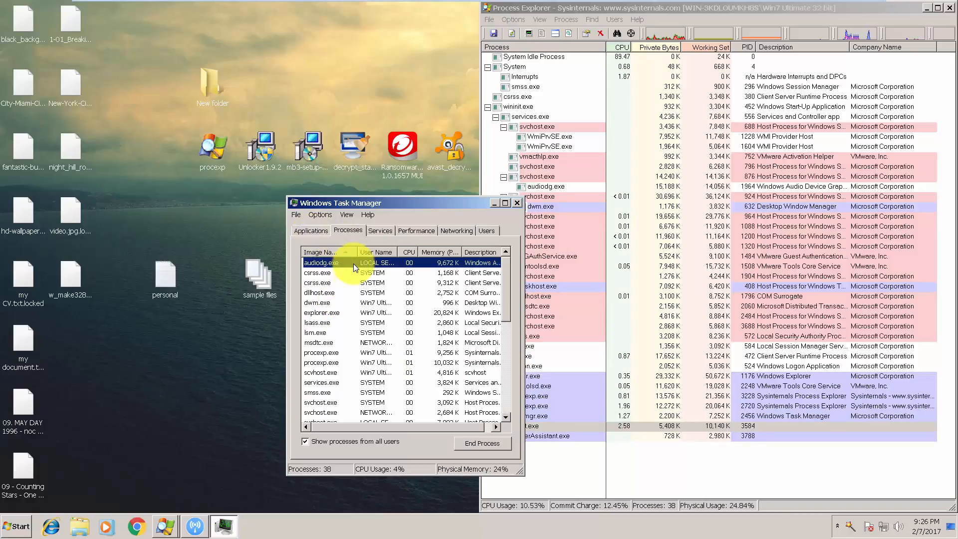
Run Unlocker's Delete action on scvhost in Roaming and accept deleting it at next reboot
left_click(320, 372)
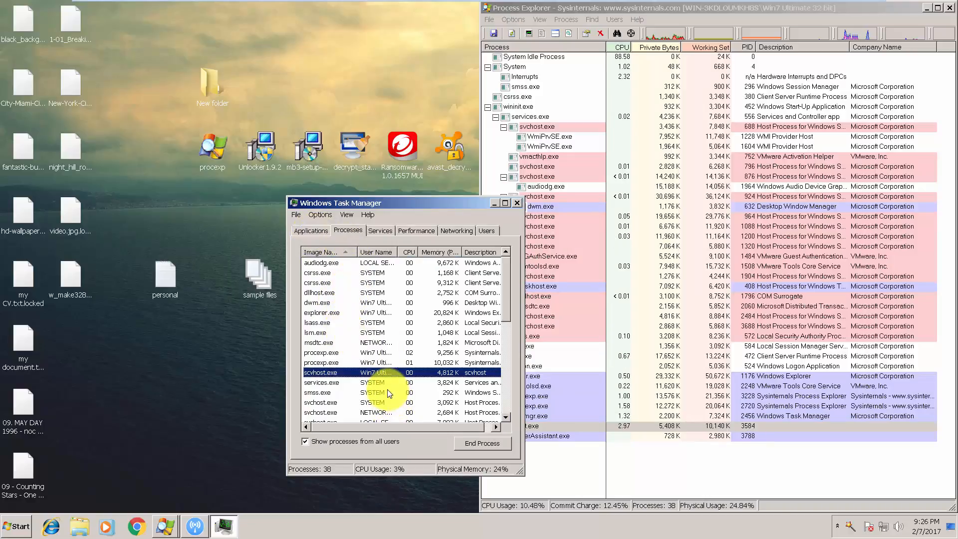
right_click(319, 373)
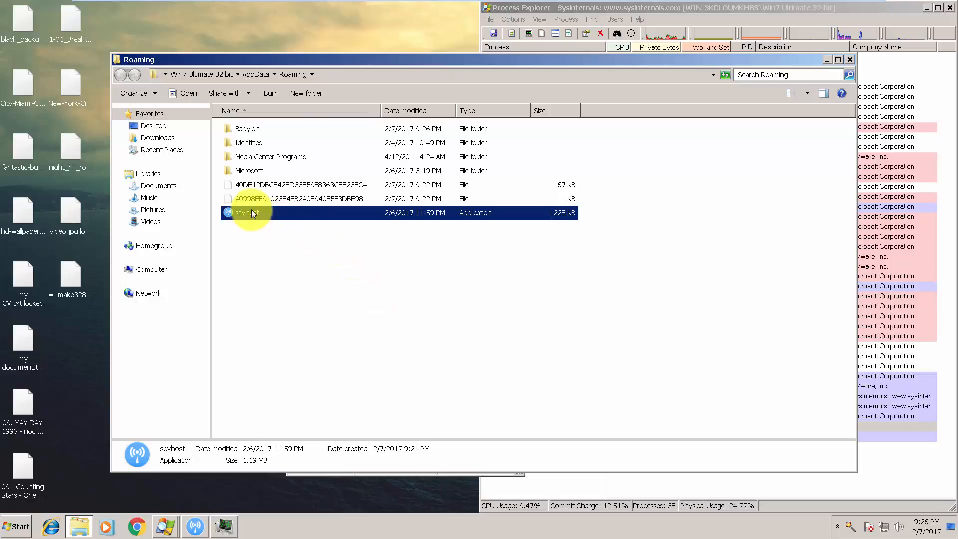
right_click(247, 211)
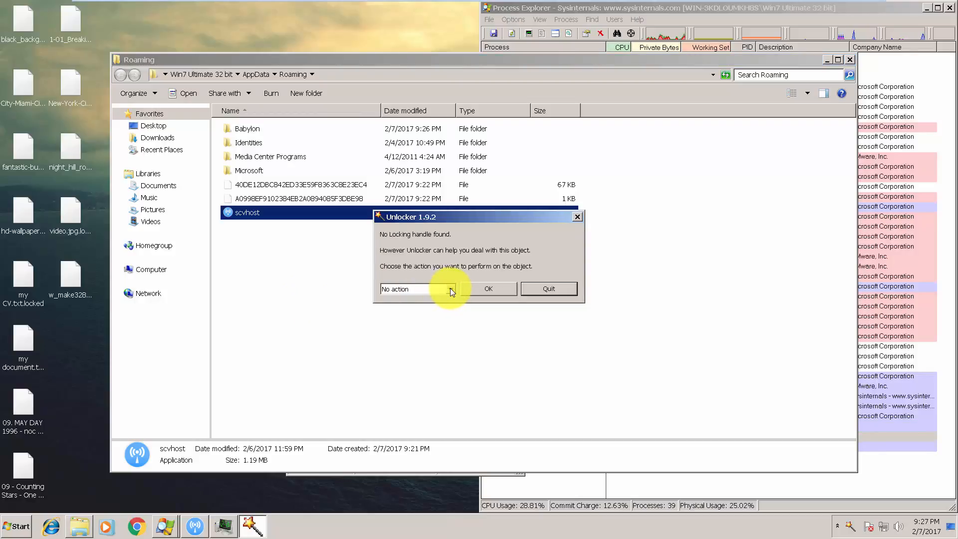
left_click(446, 288)
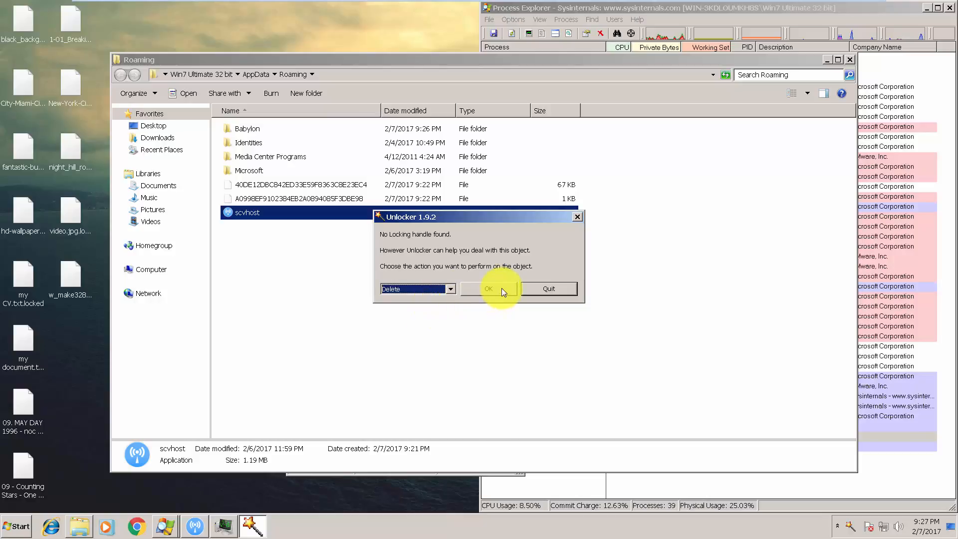
left_click(488, 289)
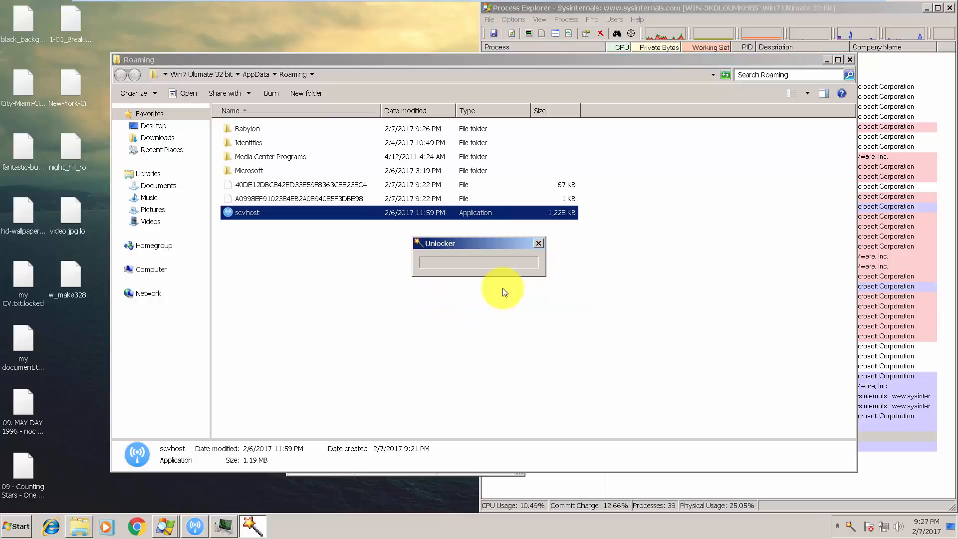
mouse_move(501, 295)
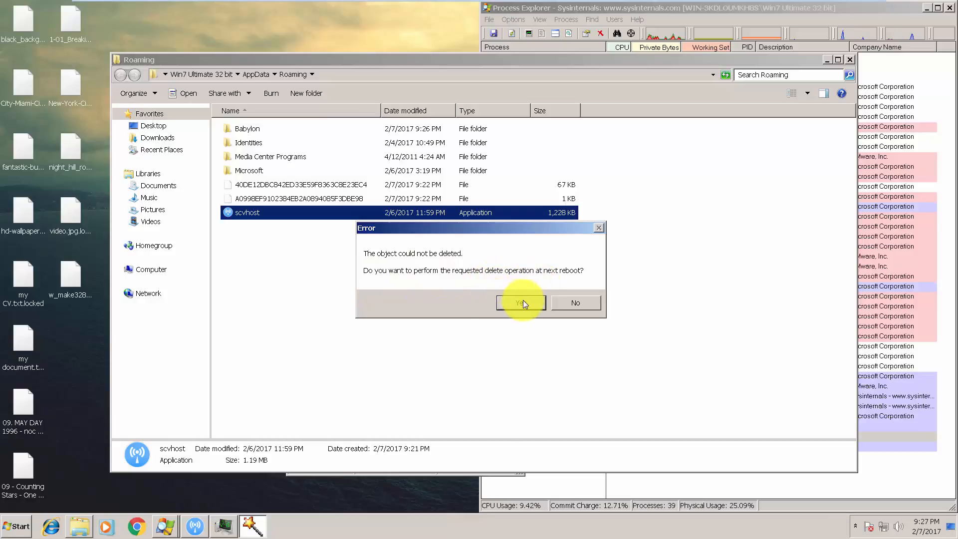
left_click(520, 304)
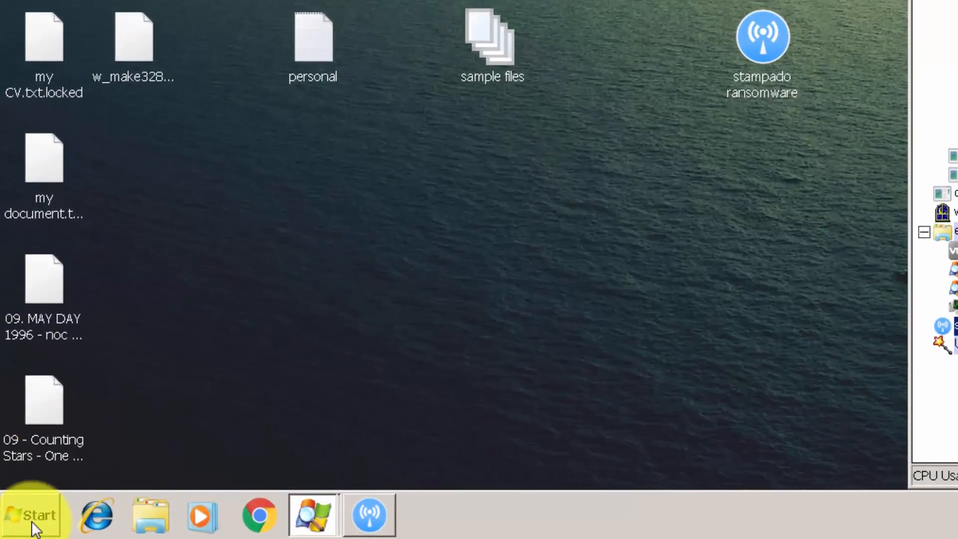
Launch msconfig from Start search and inspect the suspicious Windows Update startup entry
left_click(32, 513)
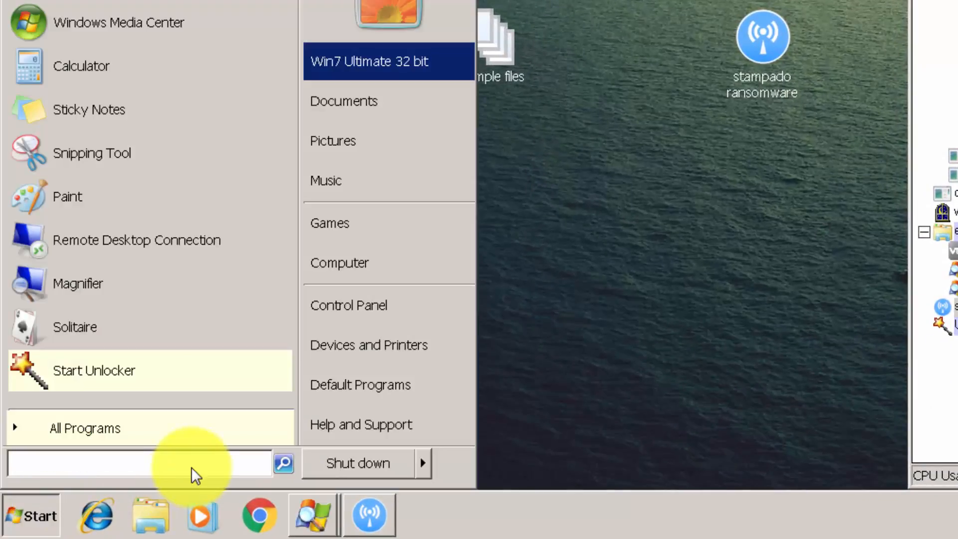
type("MSC")
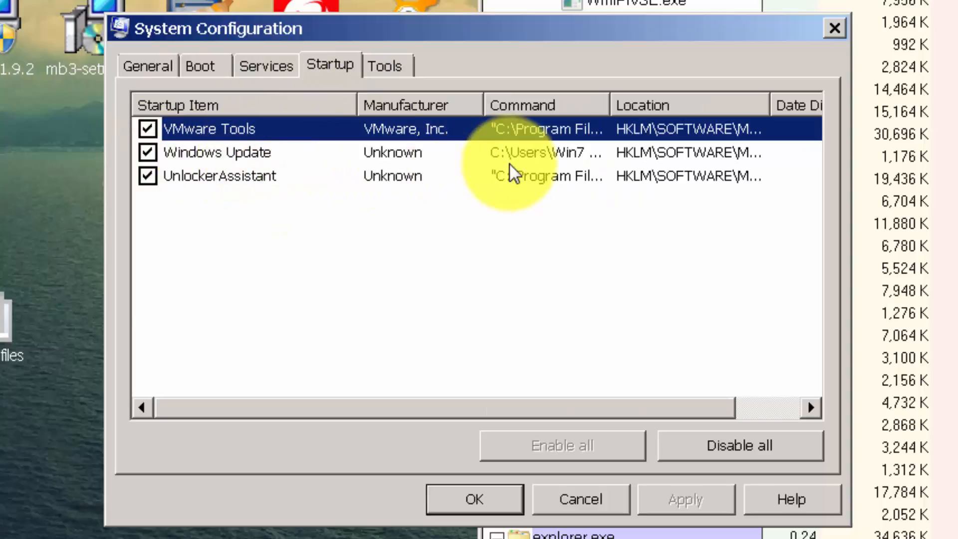
left_click(146, 151)
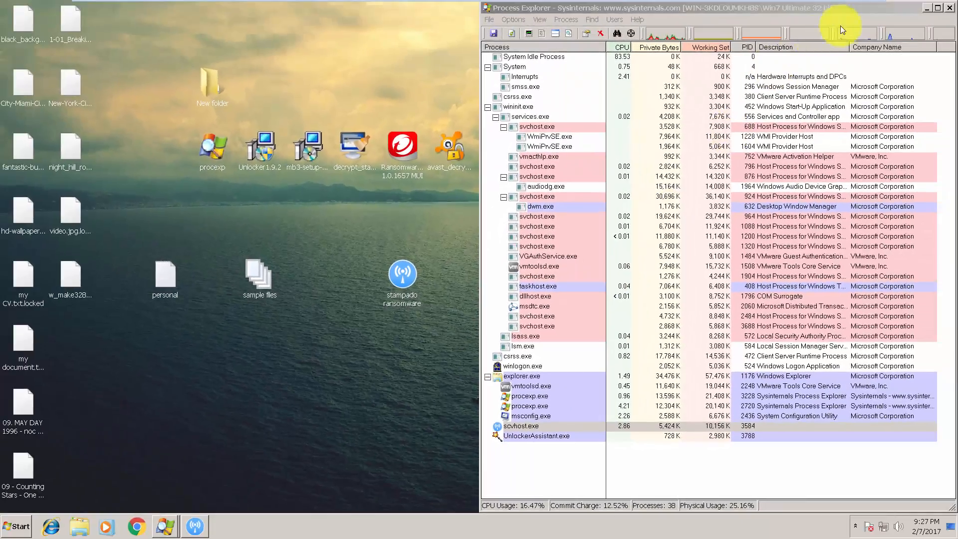
left_click(15, 526)
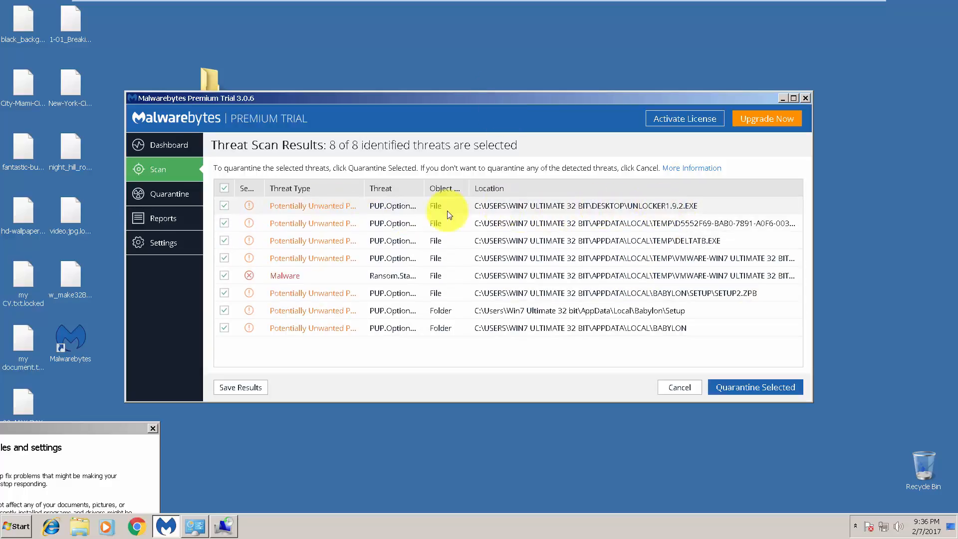
Quarantine only the Ransom.Stampado detection and always ignore the seven other items
left_click(224, 206)
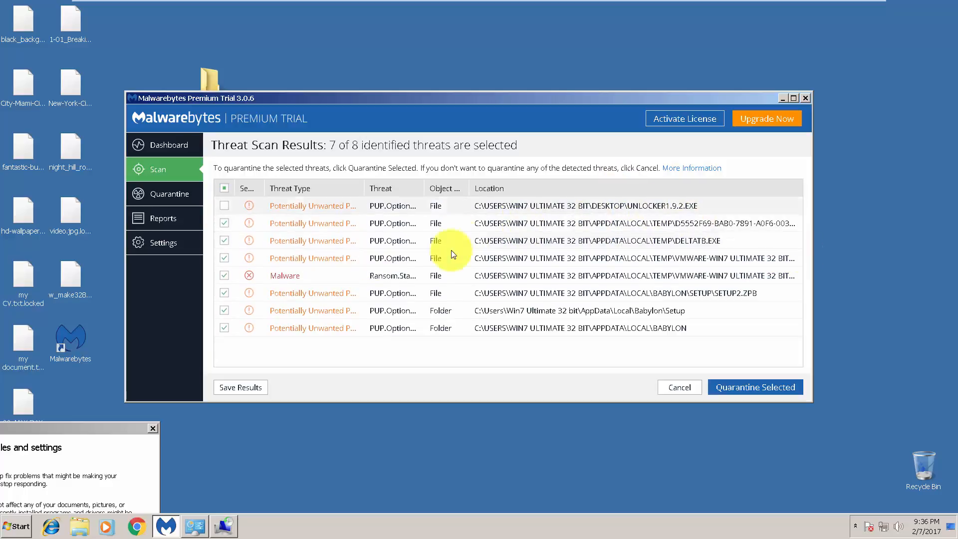
mouse_move(261, 263)
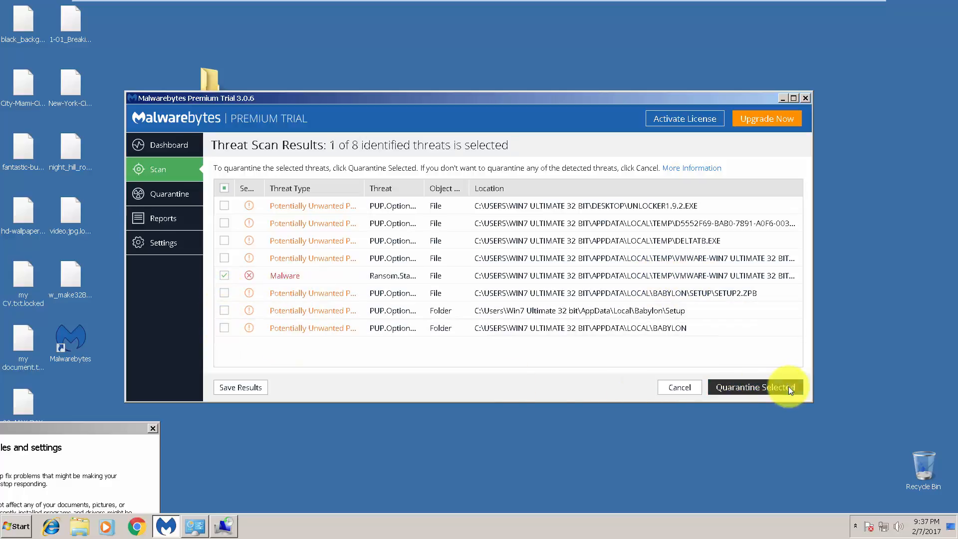
left_click(755, 387)
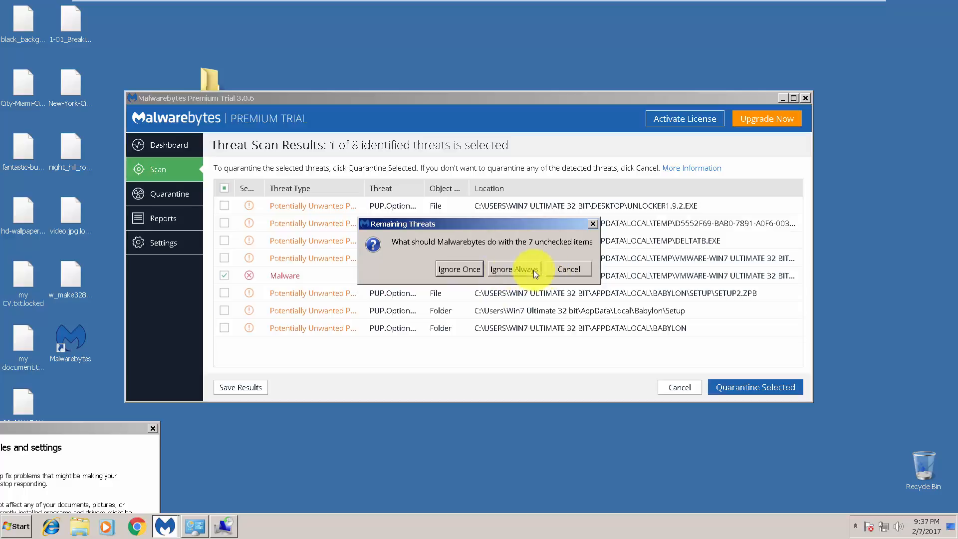
left_click(515, 269)
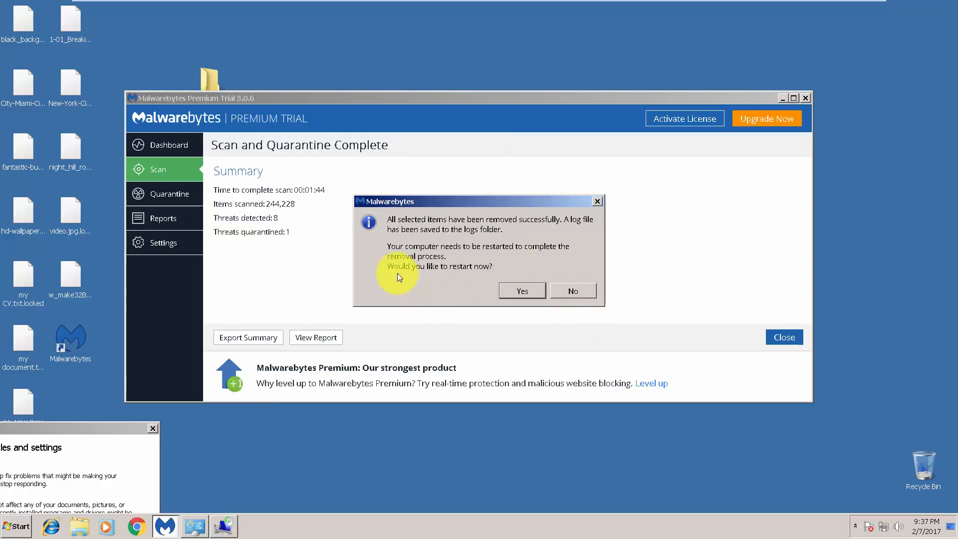
mouse_move(547, 282)
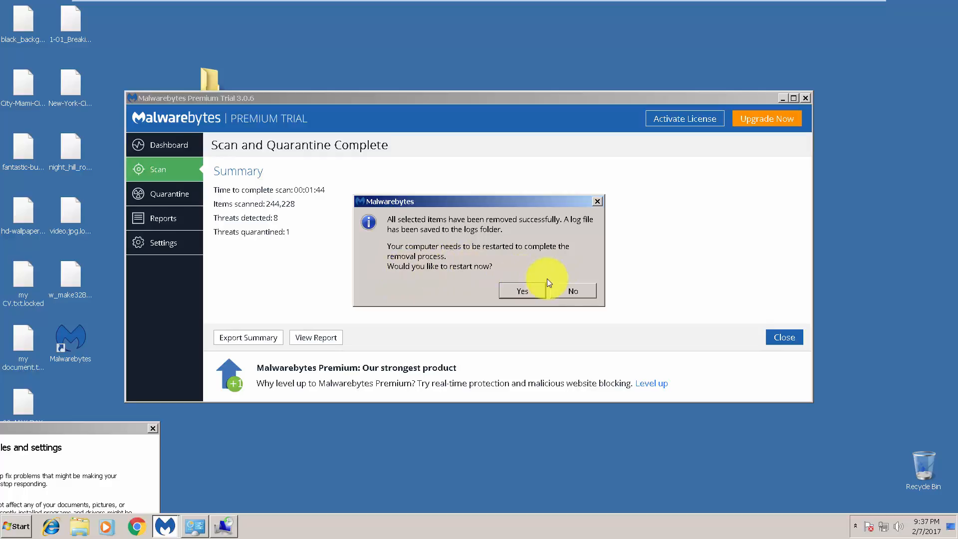
Dismiss the restart prompt, leave the scan summary and close Malwarebytes
left_click(572, 291)
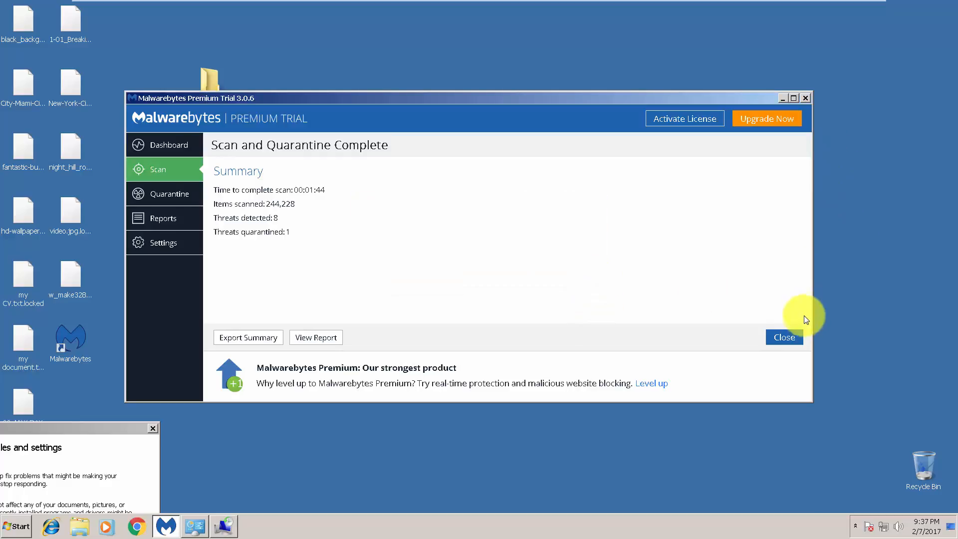
left_click(785, 337)
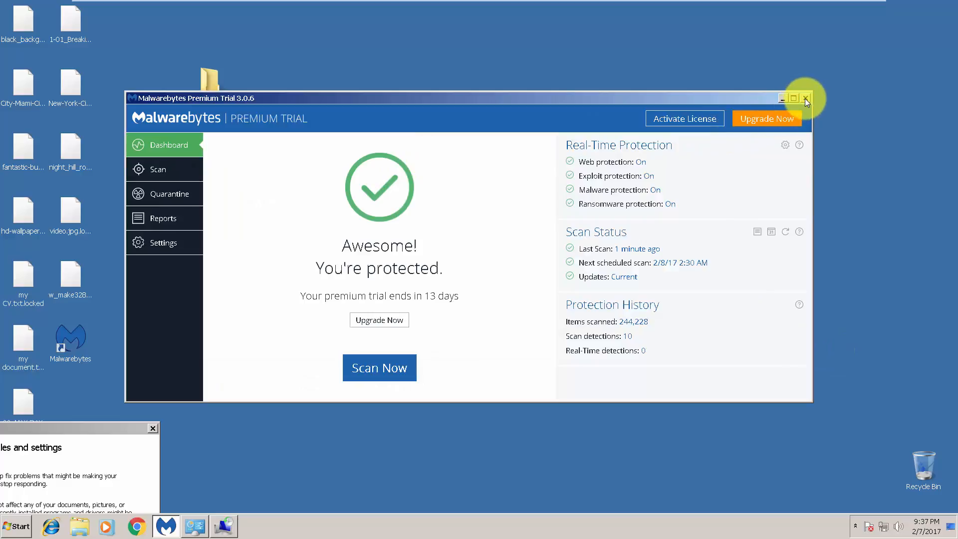
left_click(794, 99)
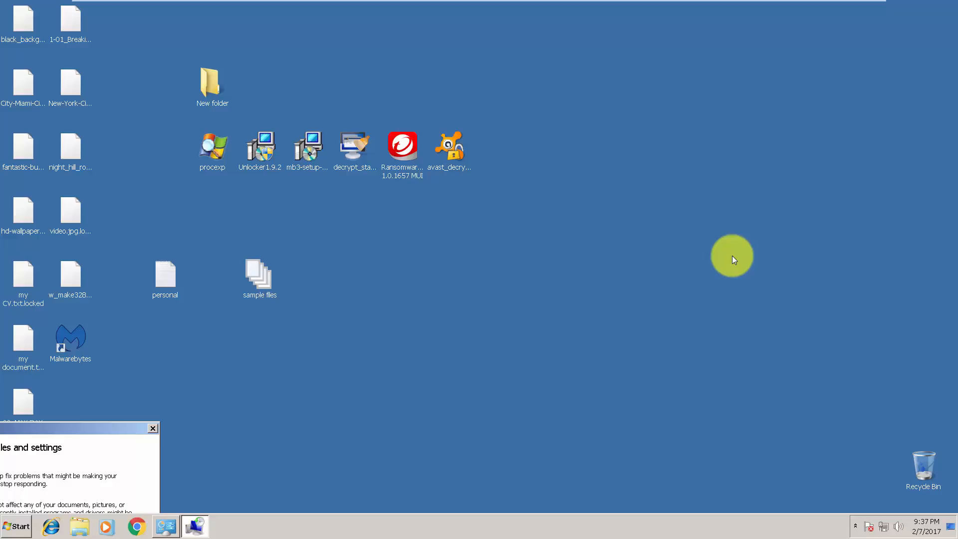
mouse_move(727, 256)
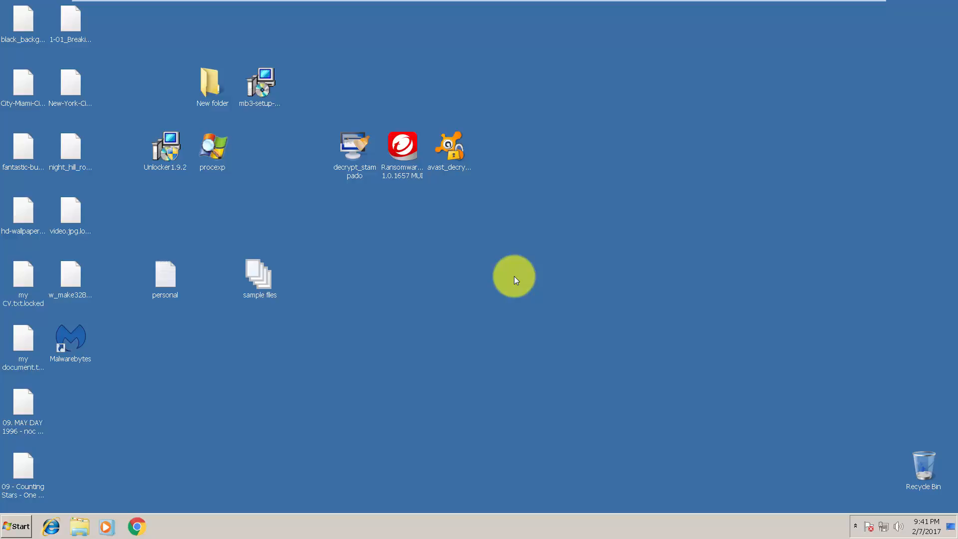
mouse_move(300, 161)
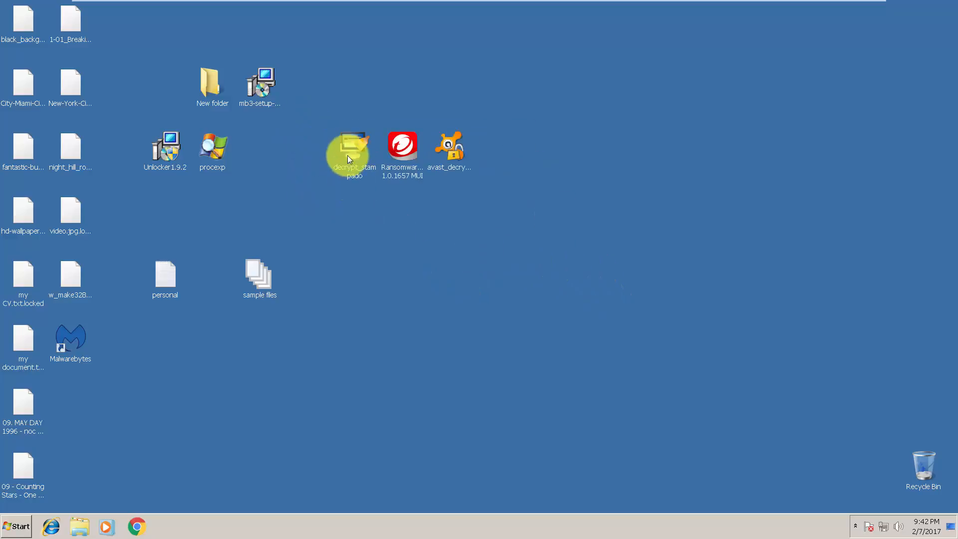
mouse_move(402, 147)
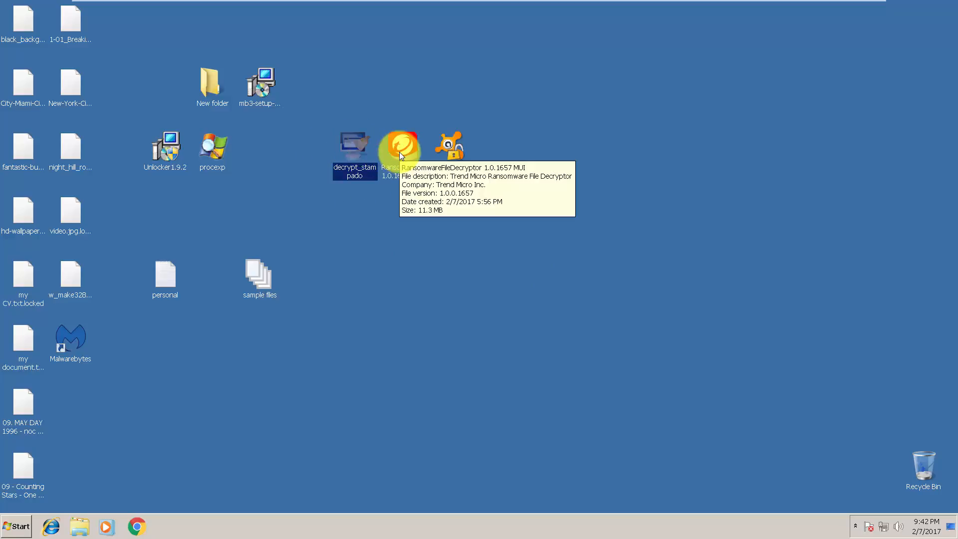
mouse_move(400, 152)
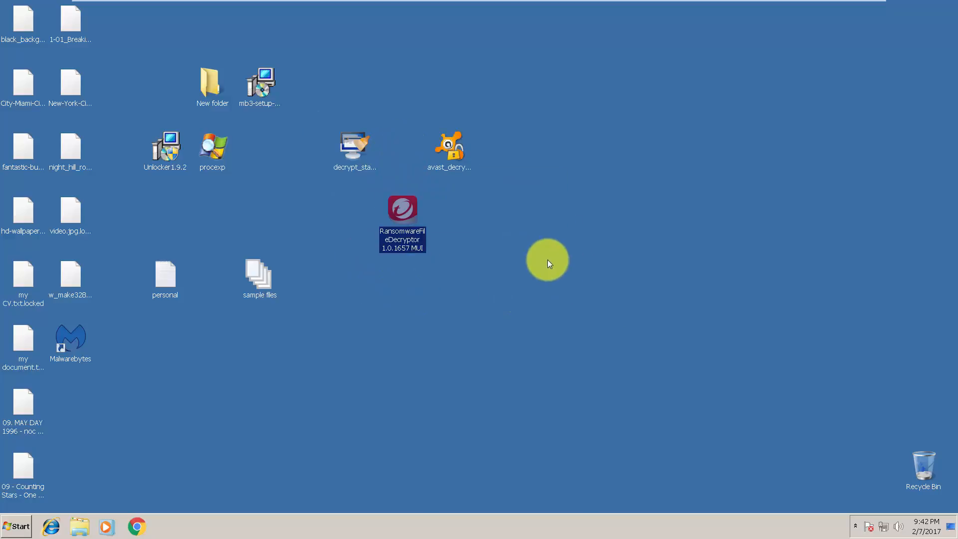
Launch RansomwareFileDecryptor 1.0.1657 MUI from its desktop icon
right_click(402, 210)
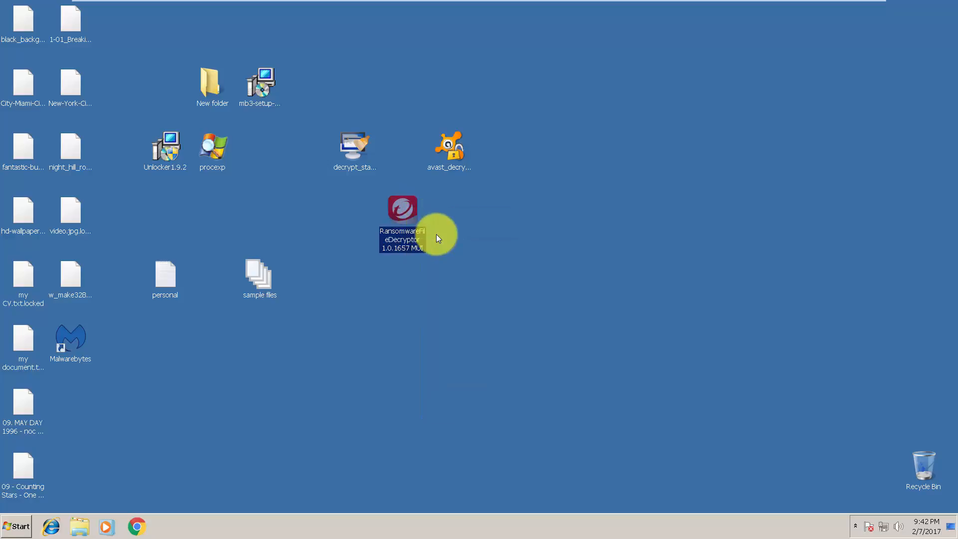
double_click(402, 211)
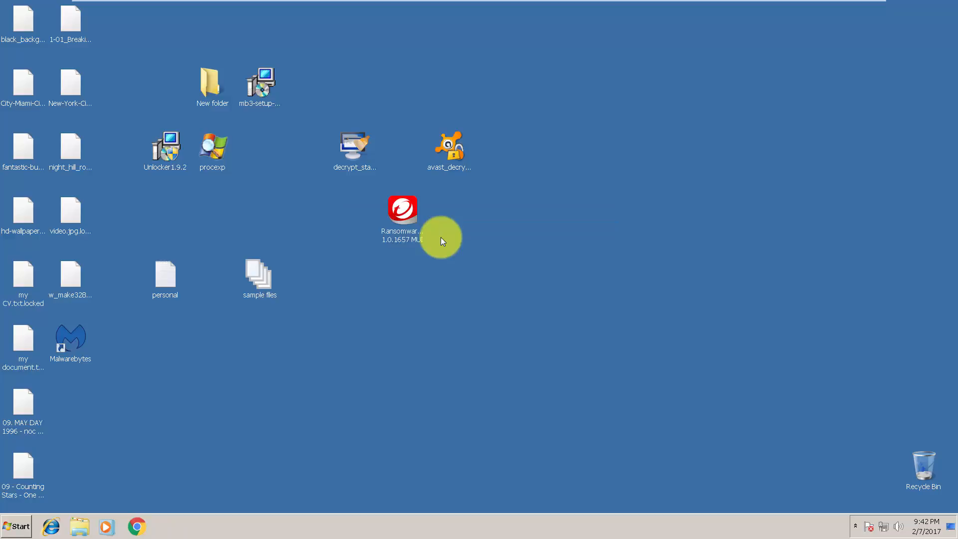
double_click(402, 216)
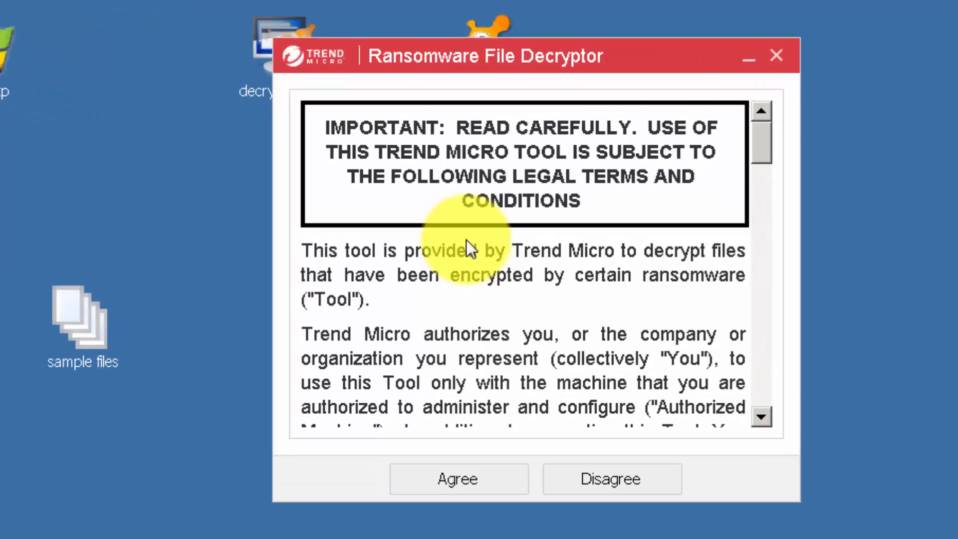
Accept the license terms and choose STAMPADO as the ransomware name
left_click(458, 478)
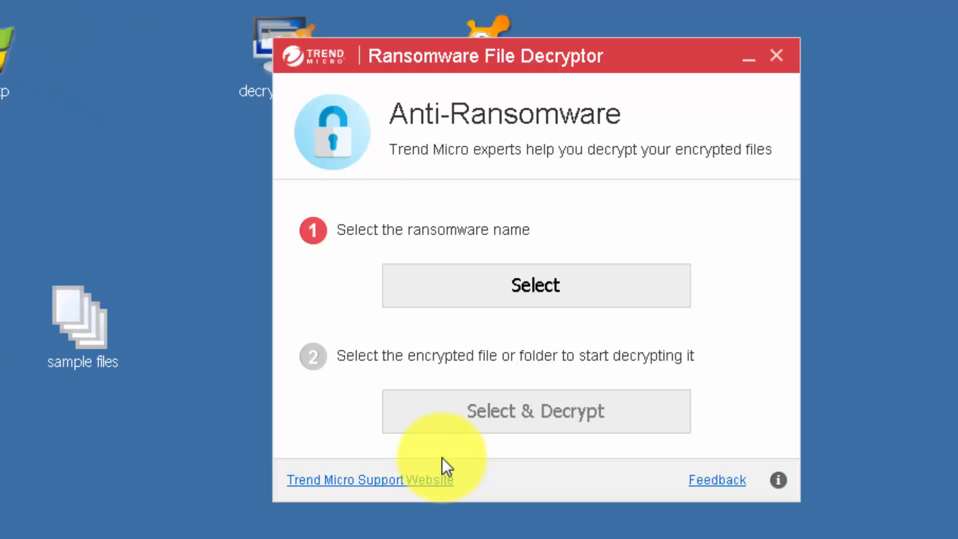
mouse_move(535, 253)
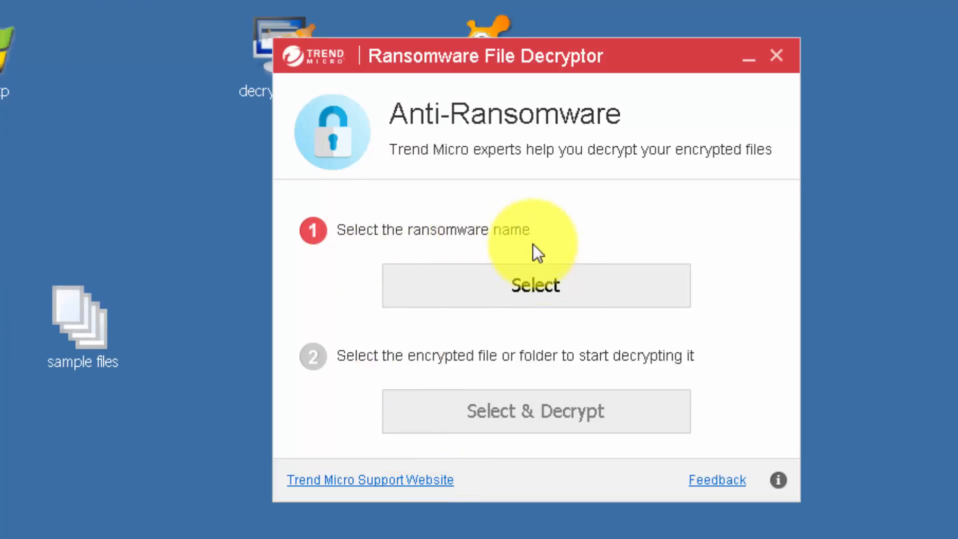
left_click(535, 285)
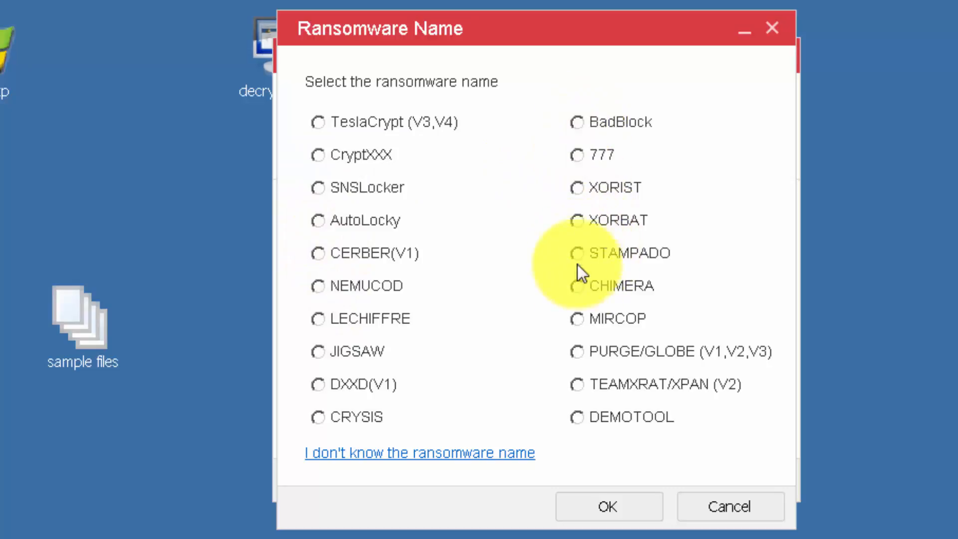
left_click(575, 253)
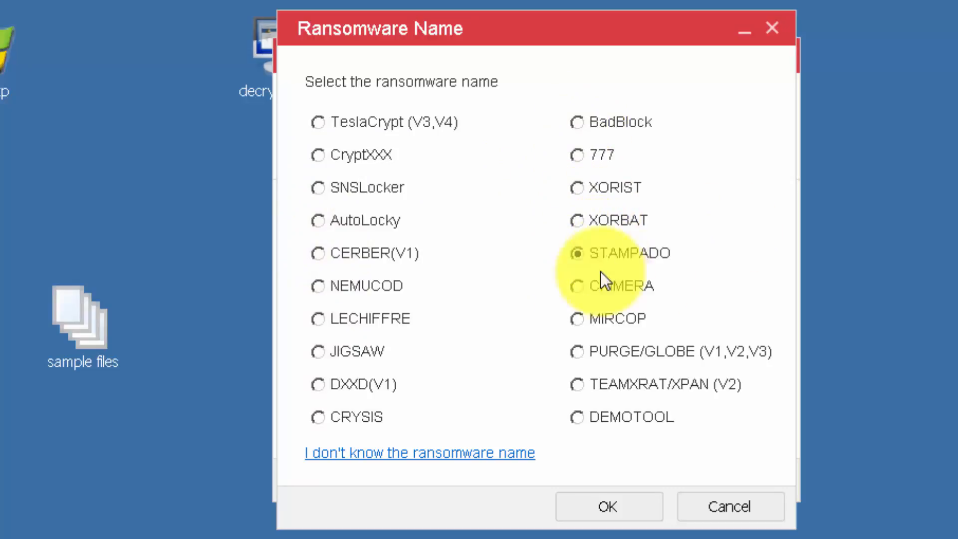
left_click(608, 506)
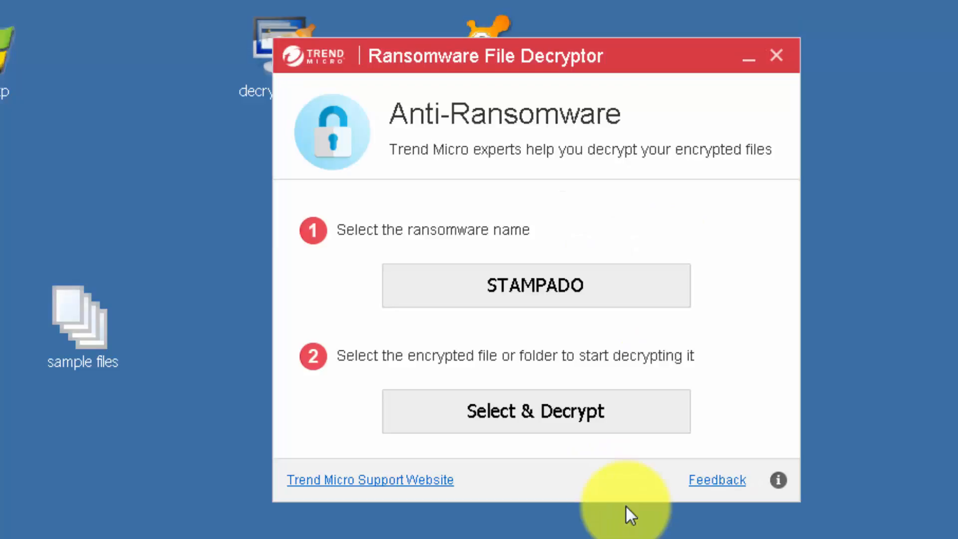
mouse_move(417, 368)
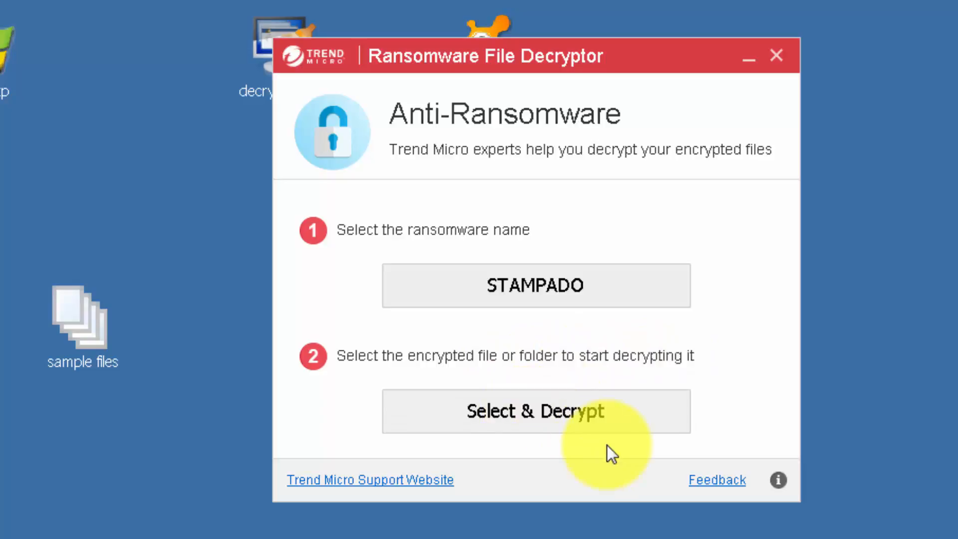
Select & Decrypt the sample files folder, ending with one infected file needing more information
left_click(535, 410)
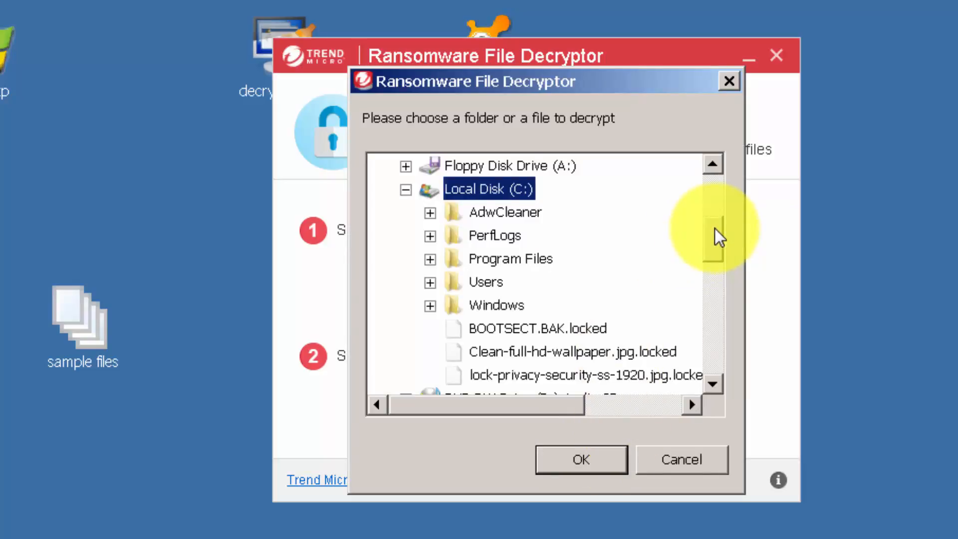
scroll("down", 3)
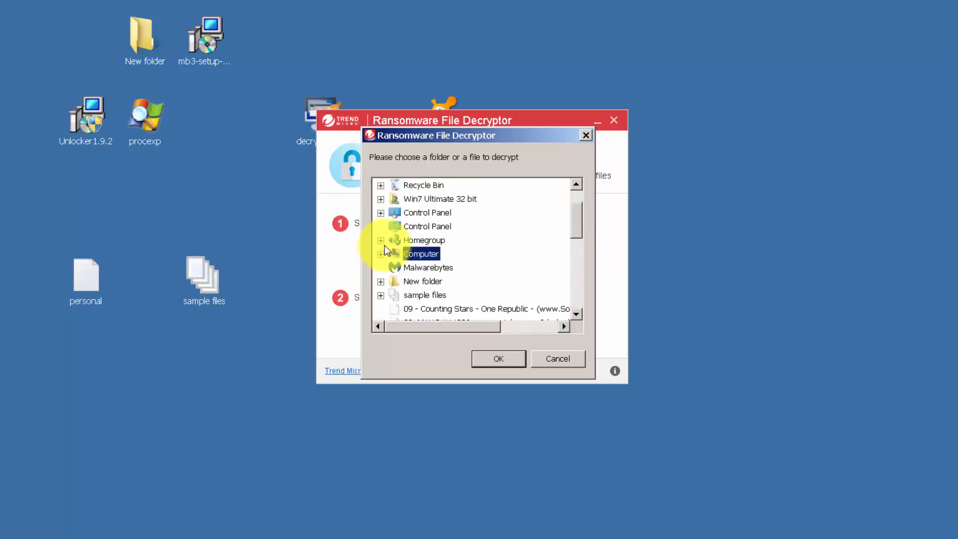
left_click(425, 295)
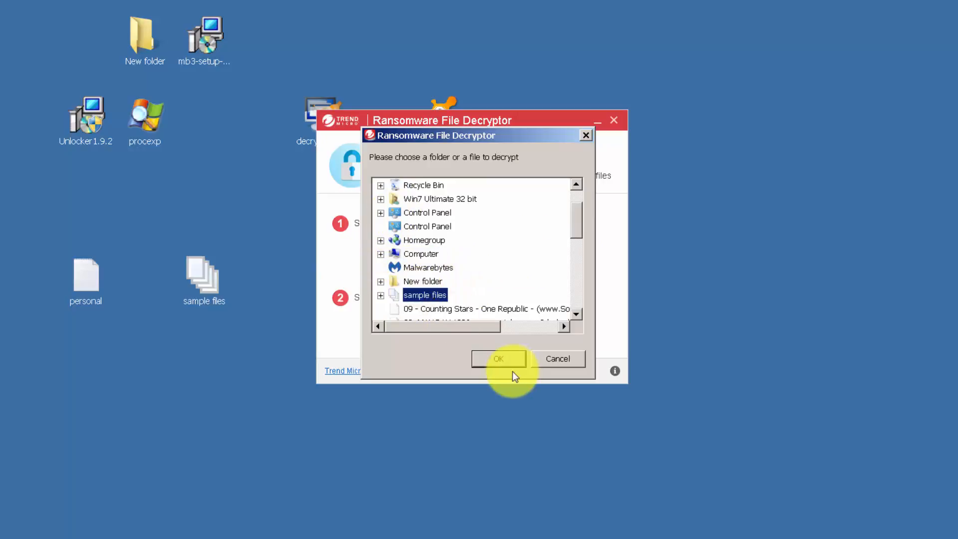
left_click(497, 358)
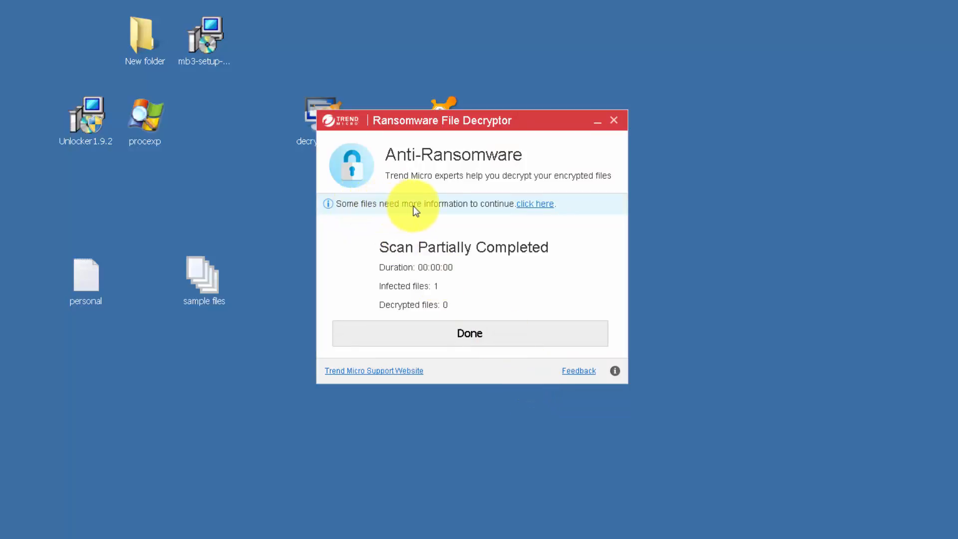
mouse_move(538, 205)
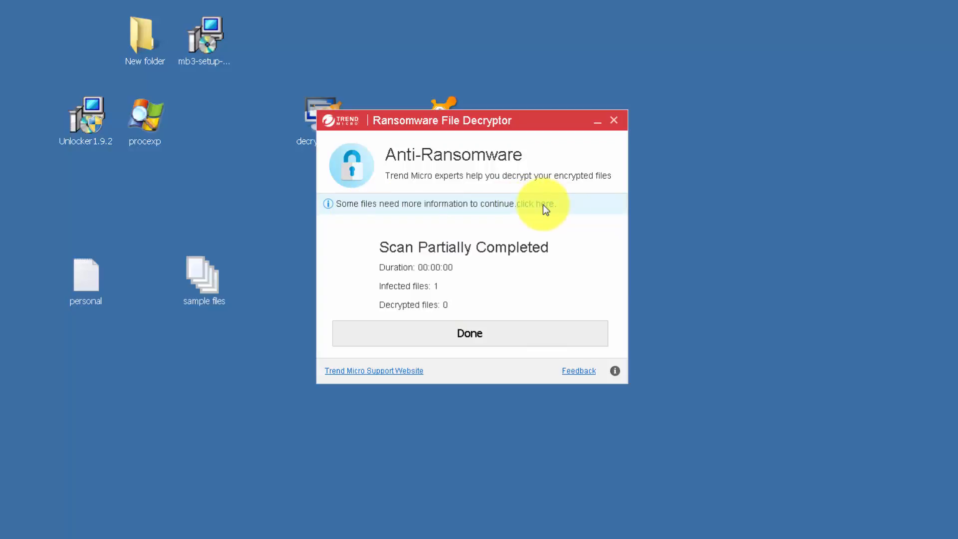
left_click(537, 204)
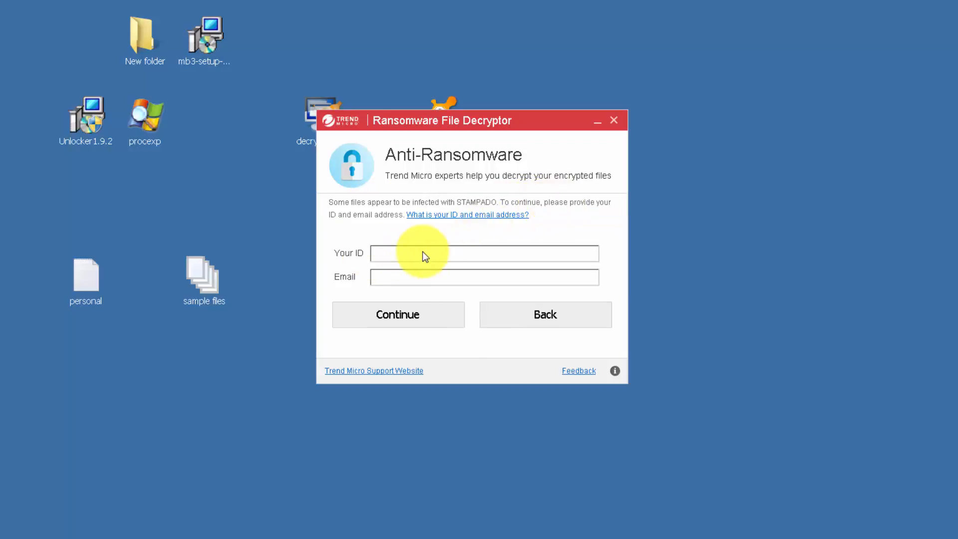
left_click(86, 276)
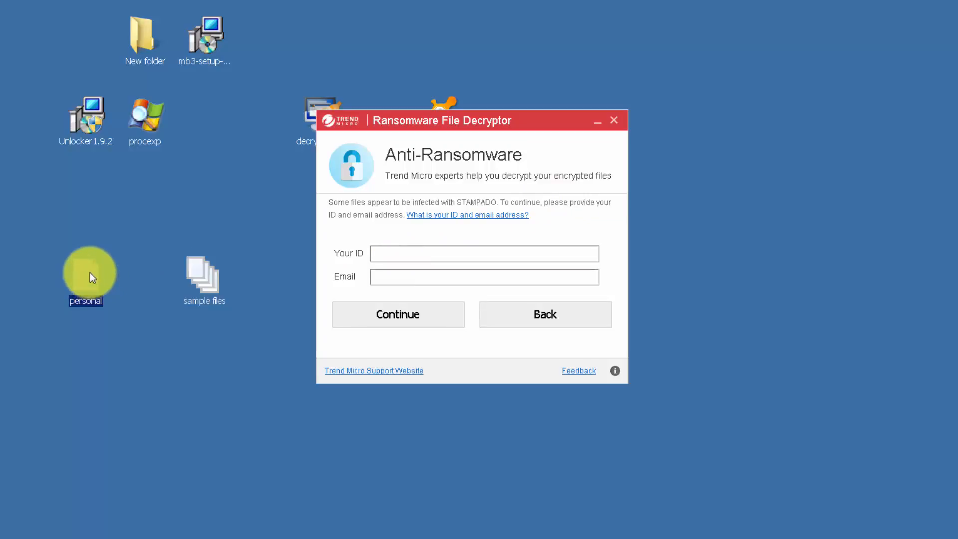
double_click(89, 271)
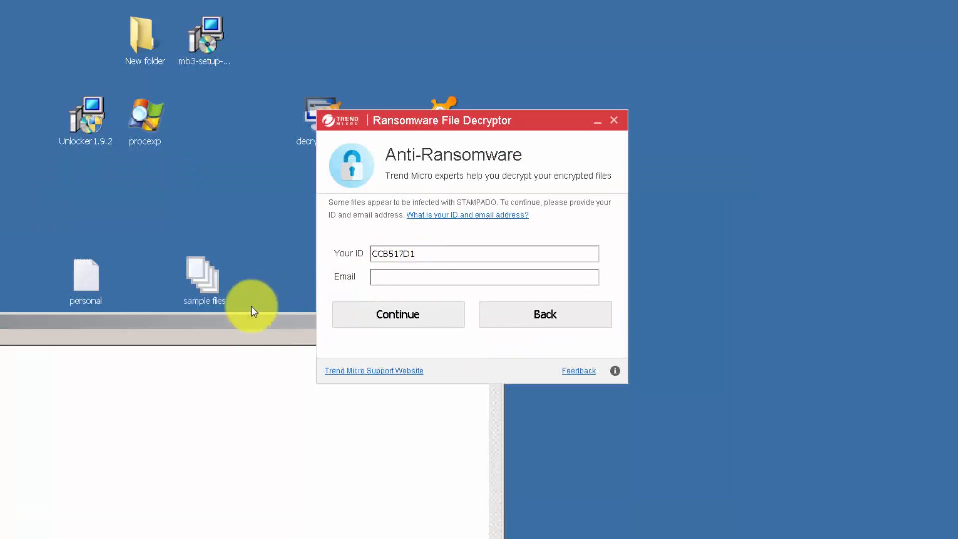
double_click(86, 276)
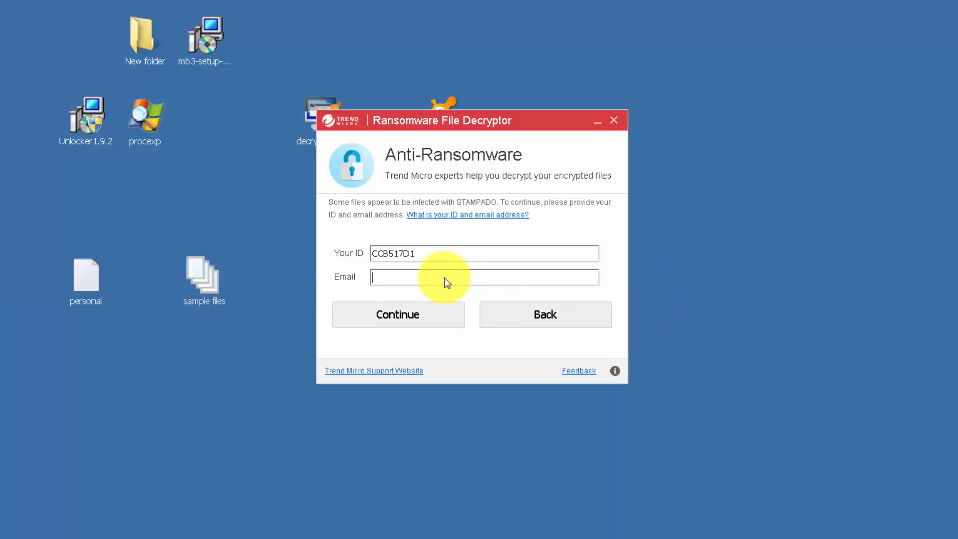
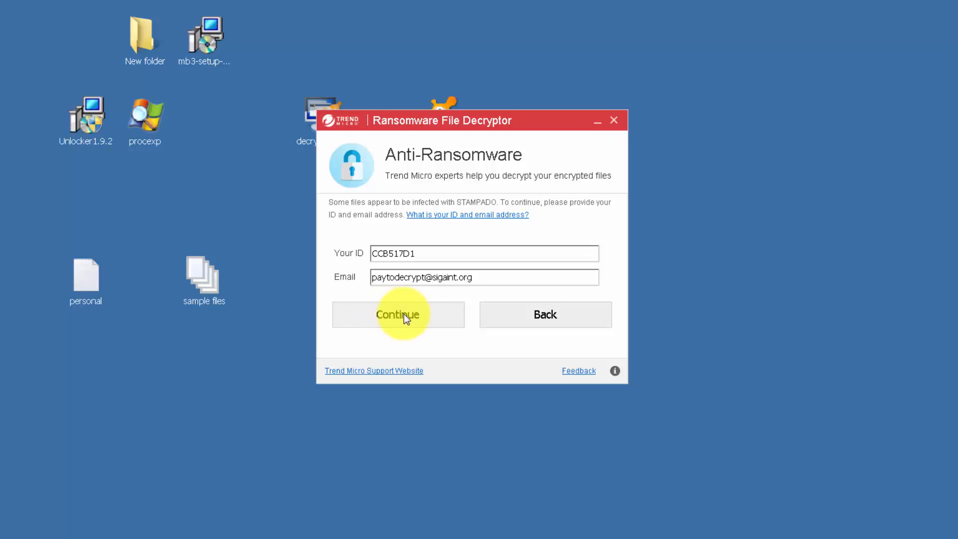
left_click(398, 314)
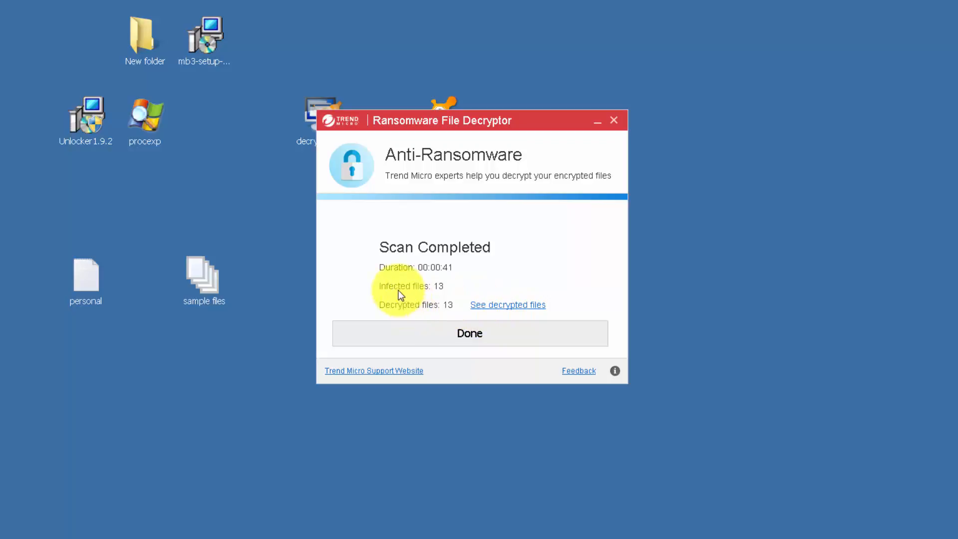
mouse_move(518, 308)
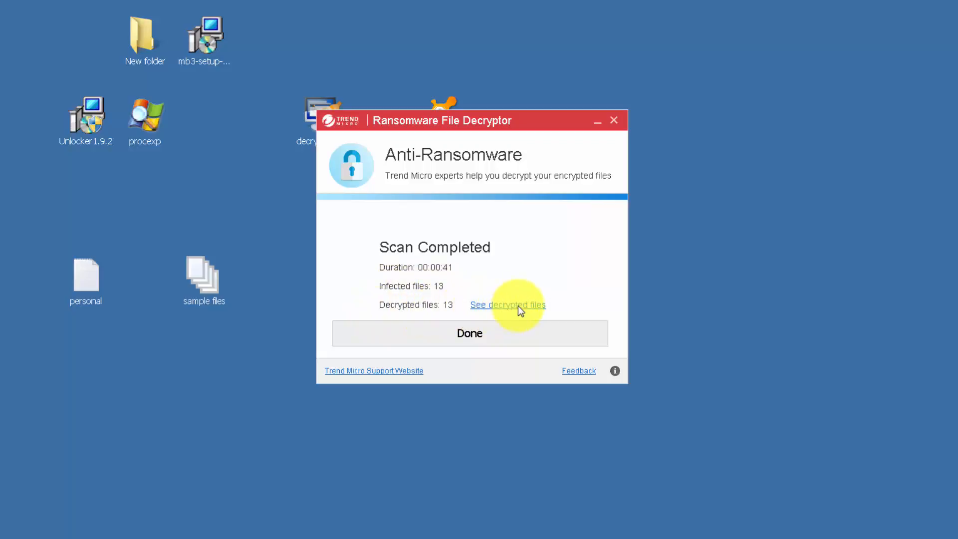
View the decrypted files in Explorer and check the decrypted space wallpaper image
left_click(507, 304)
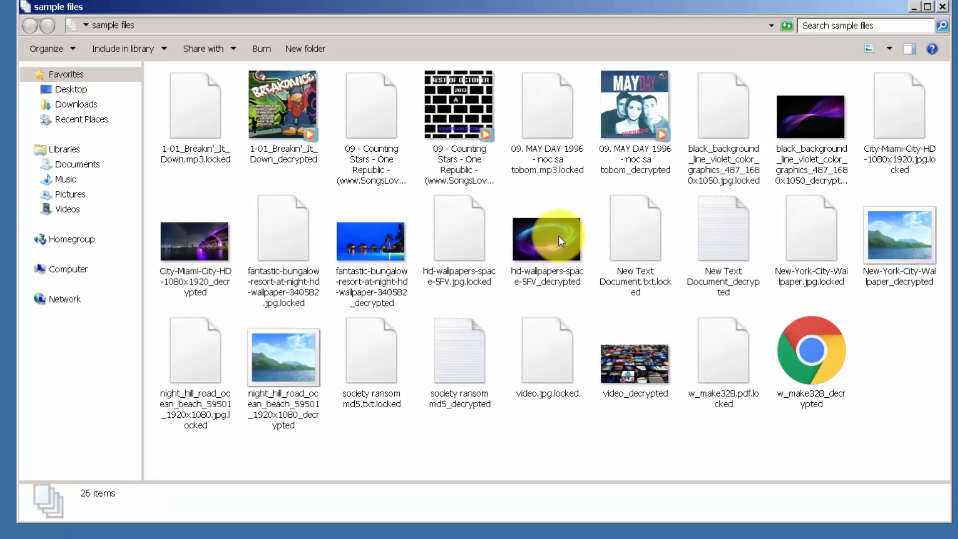
left_click(547, 238)
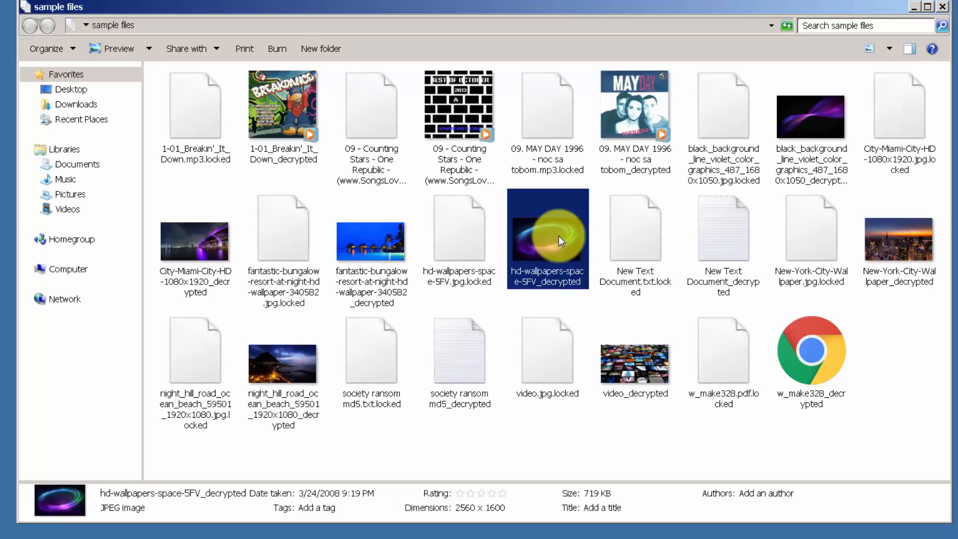
double_click(547, 239)
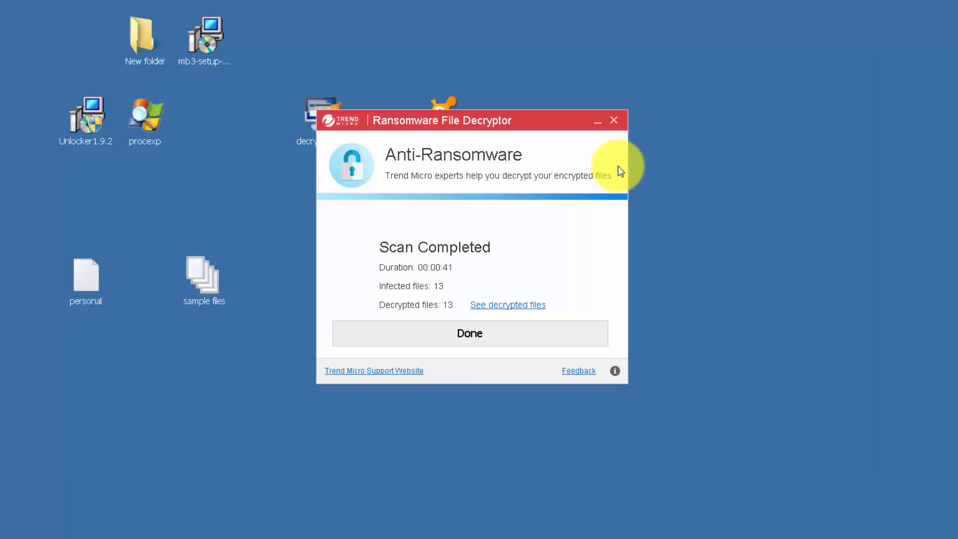
mouse_move(599, 124)
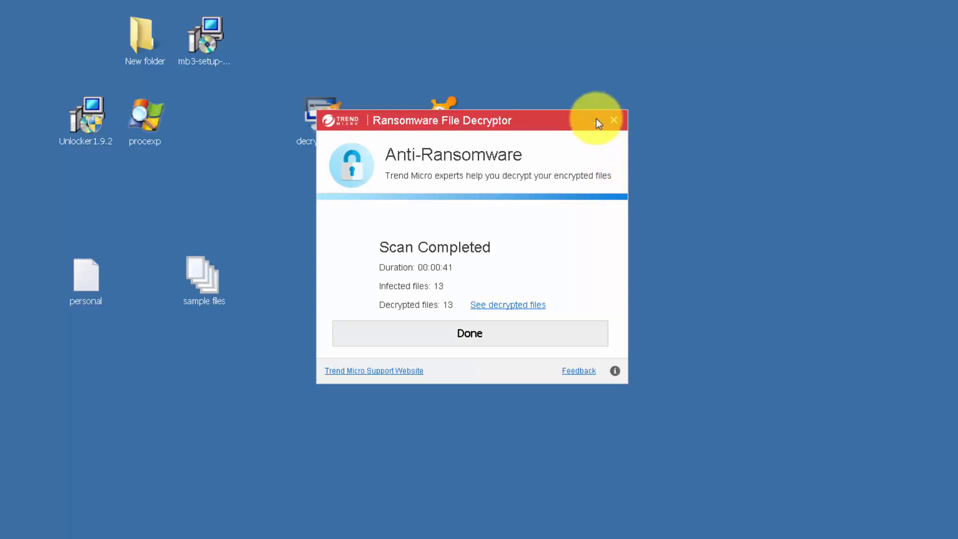
Close the Ransomware File Decryptor window, leaving the desktop showing
left_click(614, 120)
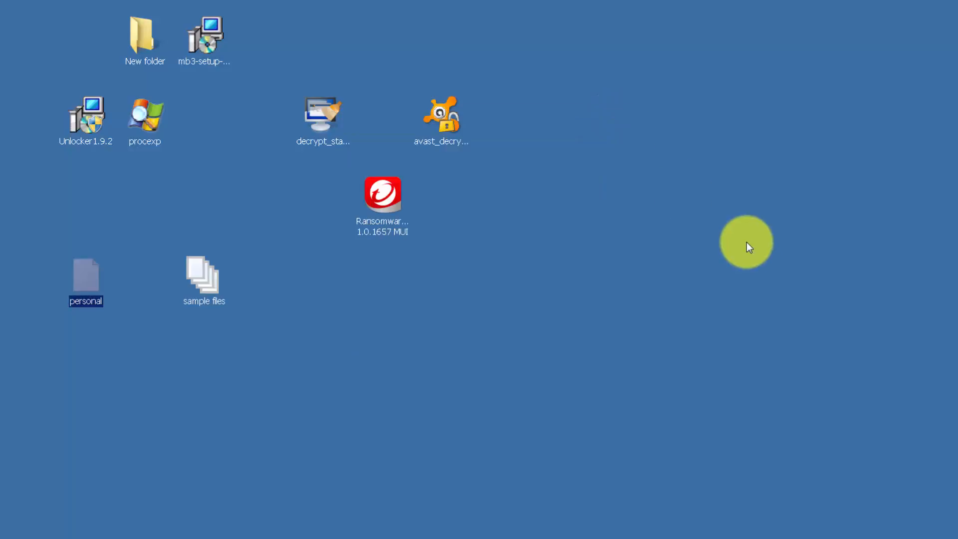